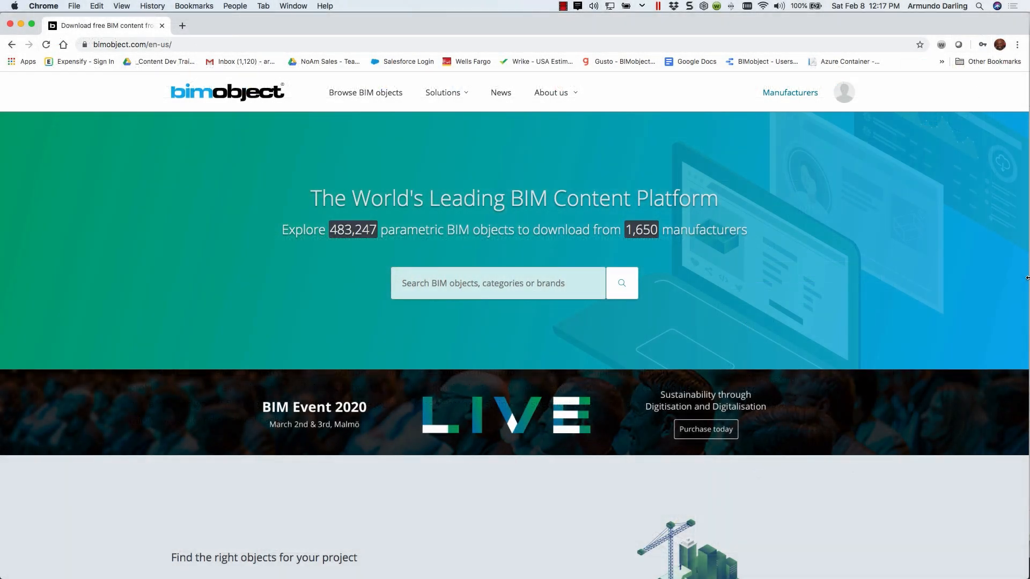
Switch to the Ground Floor 3D view from the open views list.
{"action": "scroll", "scroll_direction": "down", "scroll_amount": 3}
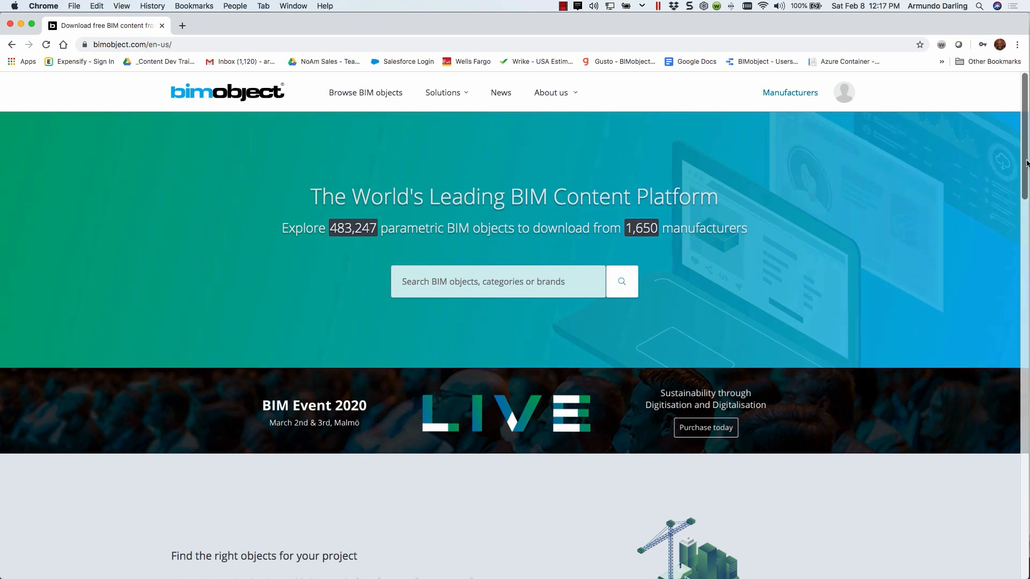
{"action": "scroll", "scroll_direction": "down", "scroll_amount": 3}
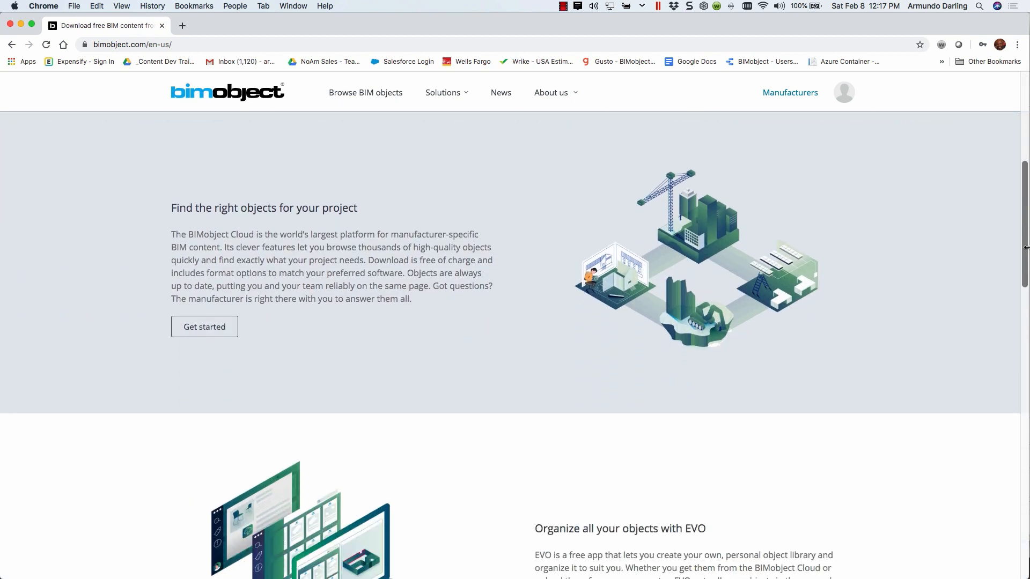
{"action": "scroll", "scroll_direction": "down", "scroll_amount": 3}
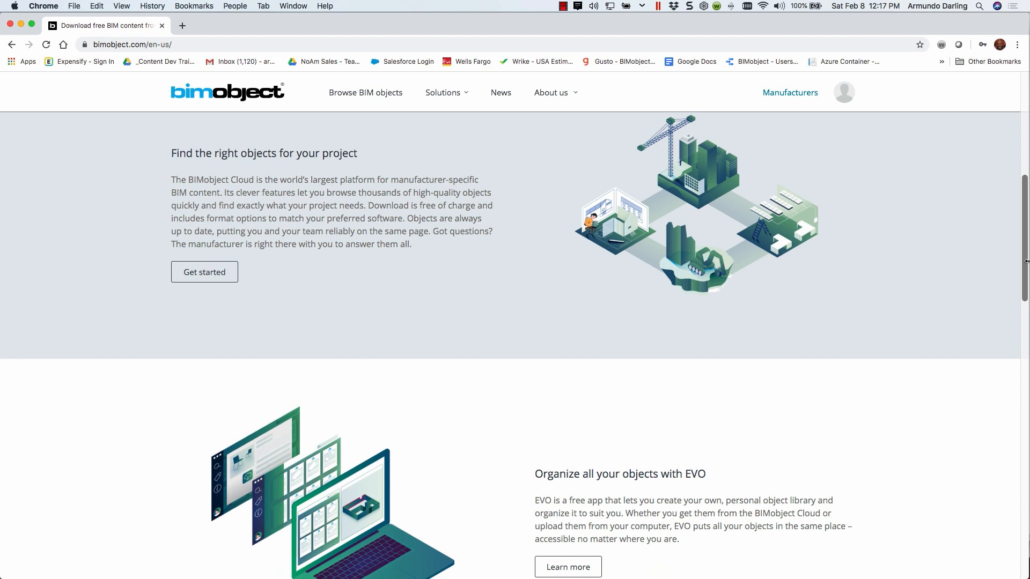
{"action": "scroll", "scroll_direction": "down", "scroll_amount": 3}
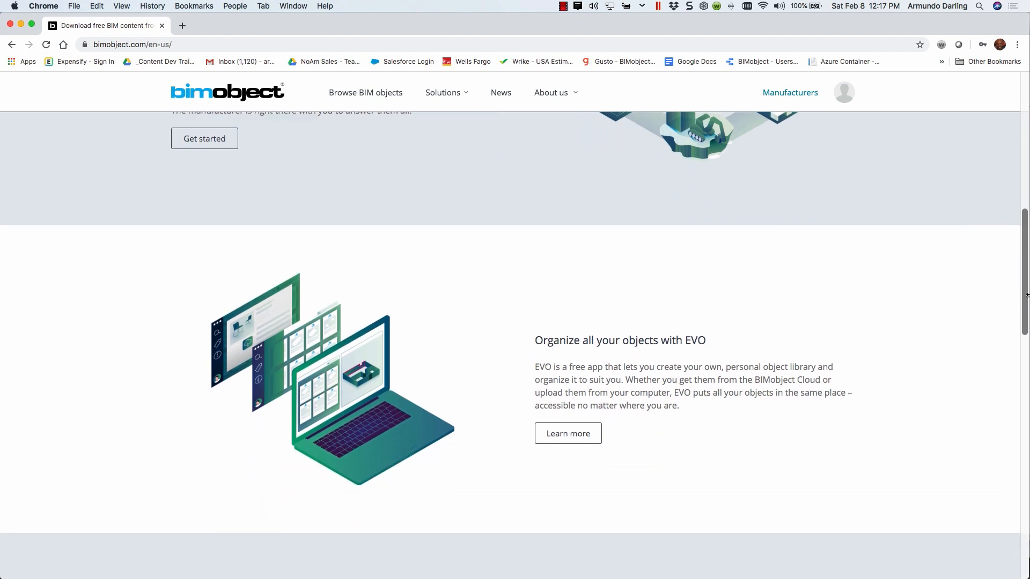
{"action": "scroll", "scroll_direction": "down", "scroll_amount": 3}
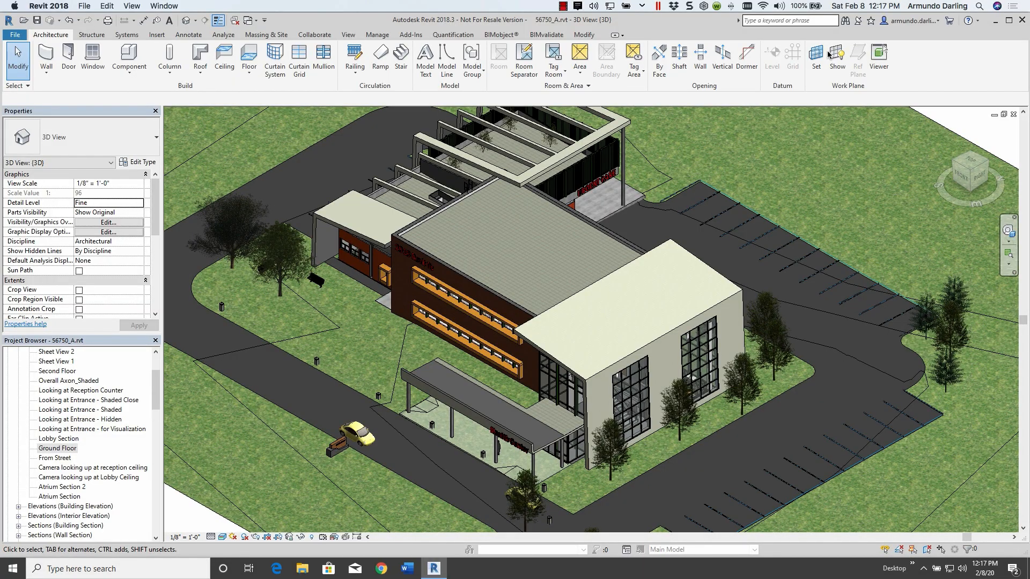
{"action": "left_click", "coordinate": [248, 20]}
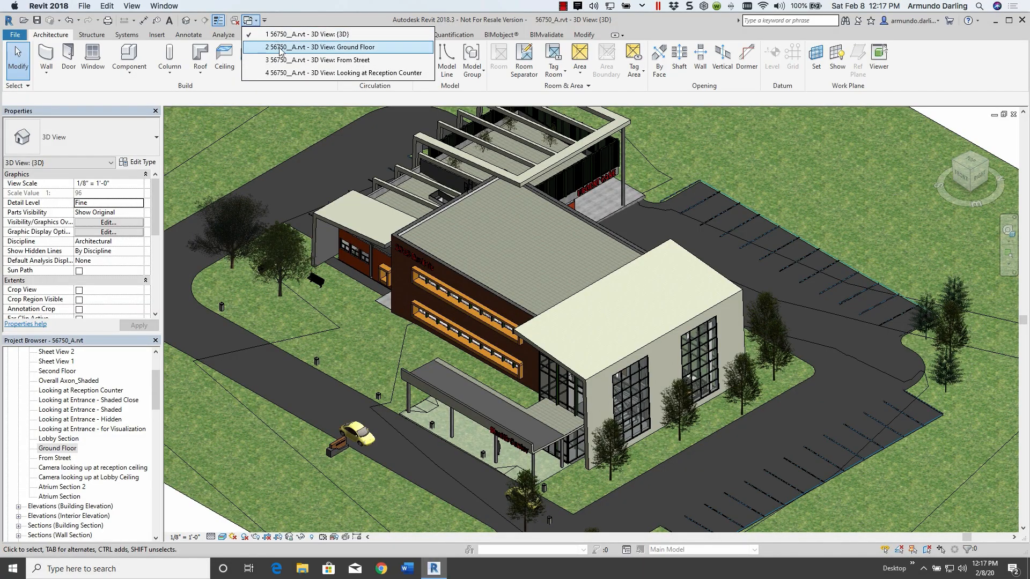
{"action": "left_click", "coordinate": [315, 46]}
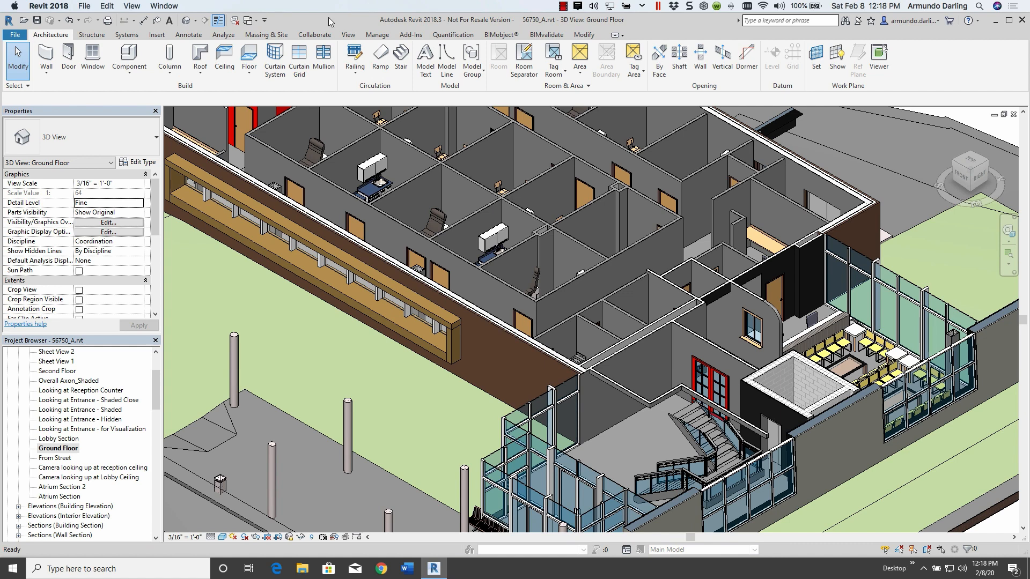
View the From Street and Looking at Reception Counter 3D views.
{"action": "left_click", "coordinate": [249, 20]}
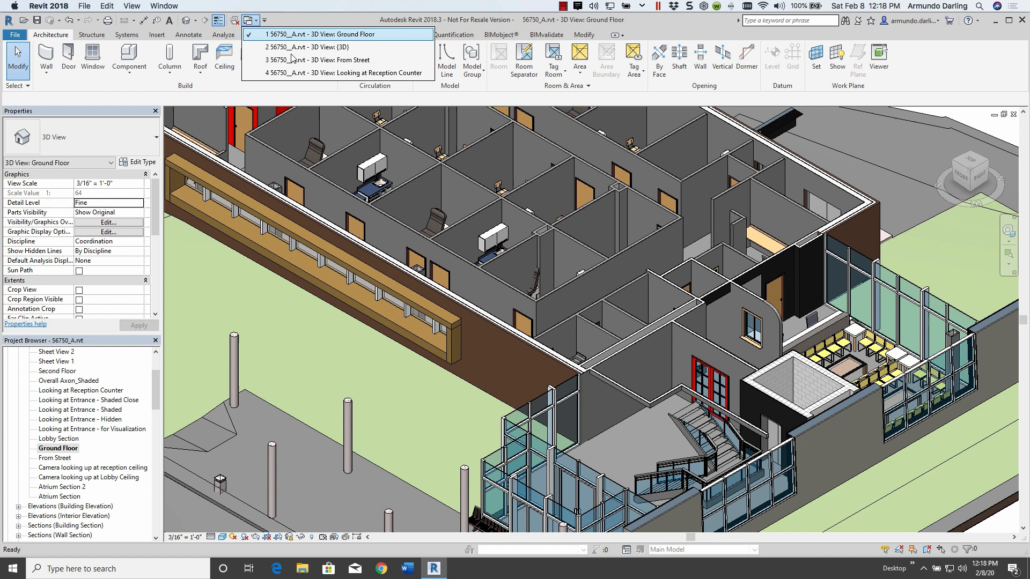
{"action": "left_click", "coordinate": [321, 60]}
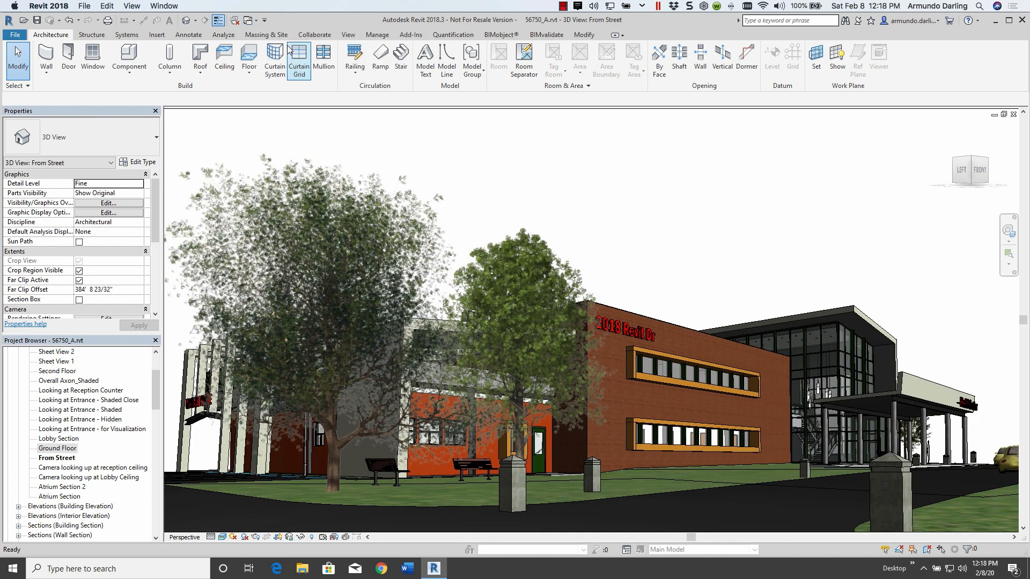
{"action": "left_click", "coordinate": [249, 20]}
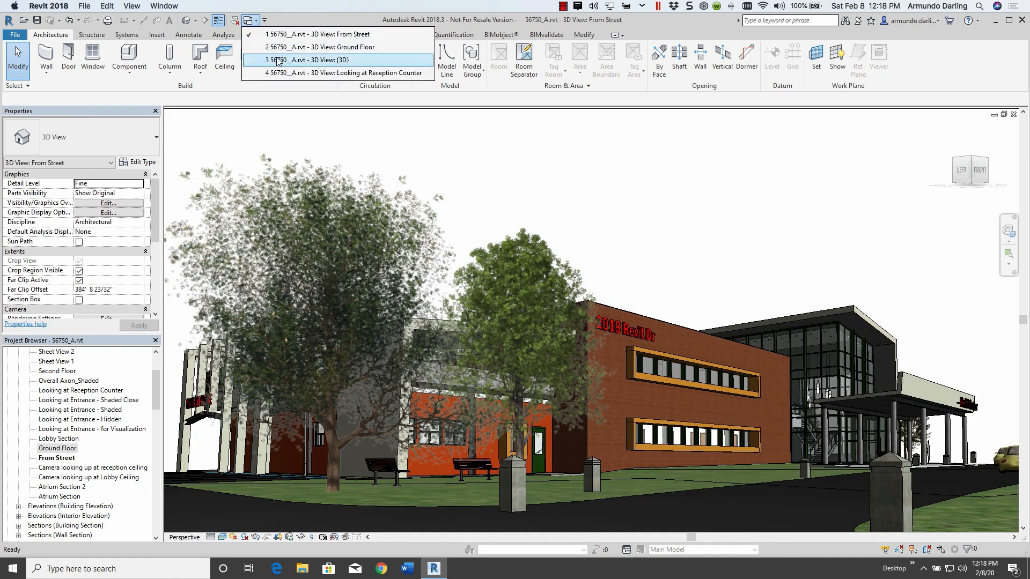
{"action": "left_click", "coordinate": [312, 60]}
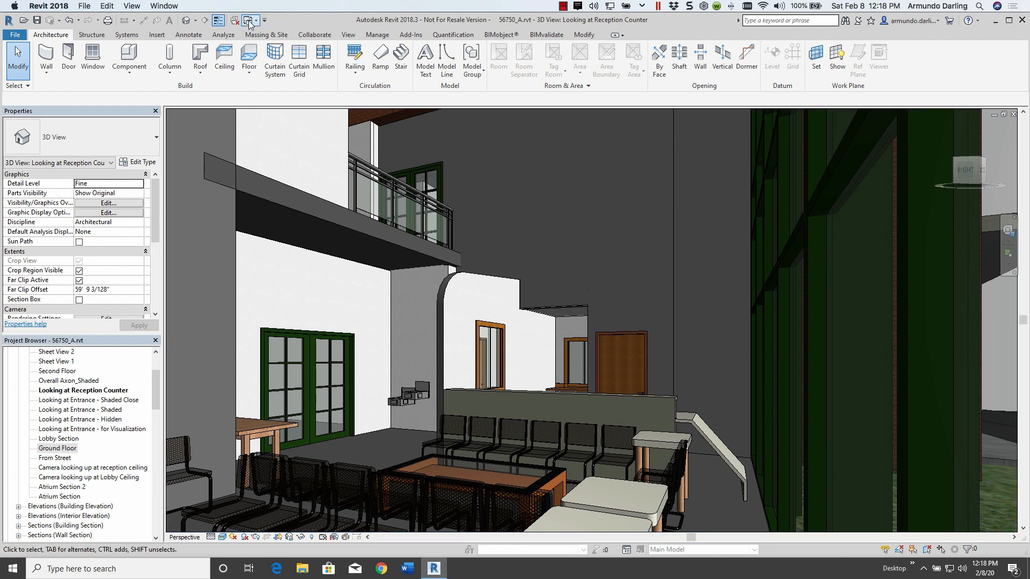
Return to the Ground Floor 3D view and orbit to look from above.
{"action": "left_click", "coordinate": [249, 20]}
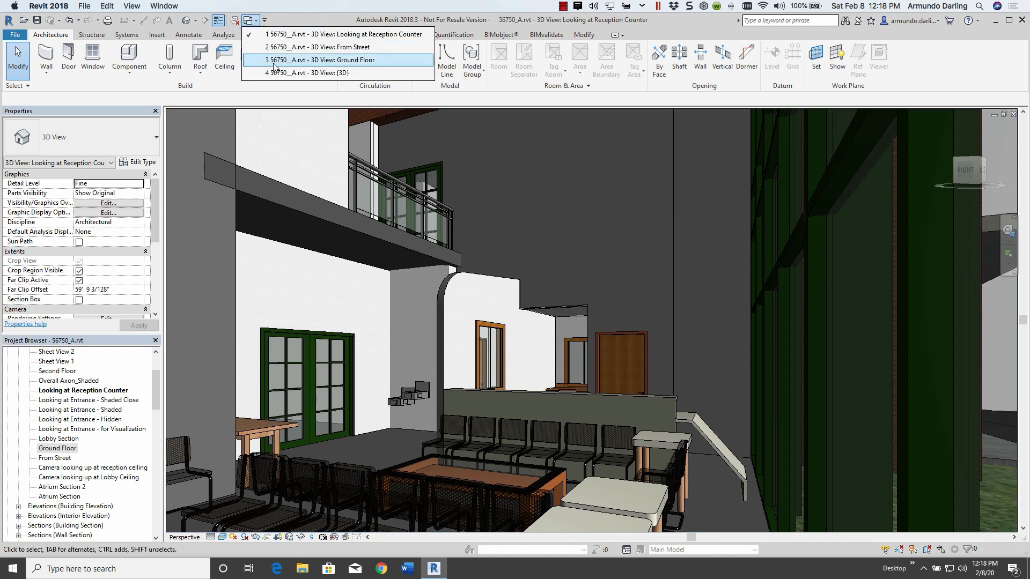
{"action": "left_click", "coordinate": [314, 60]}
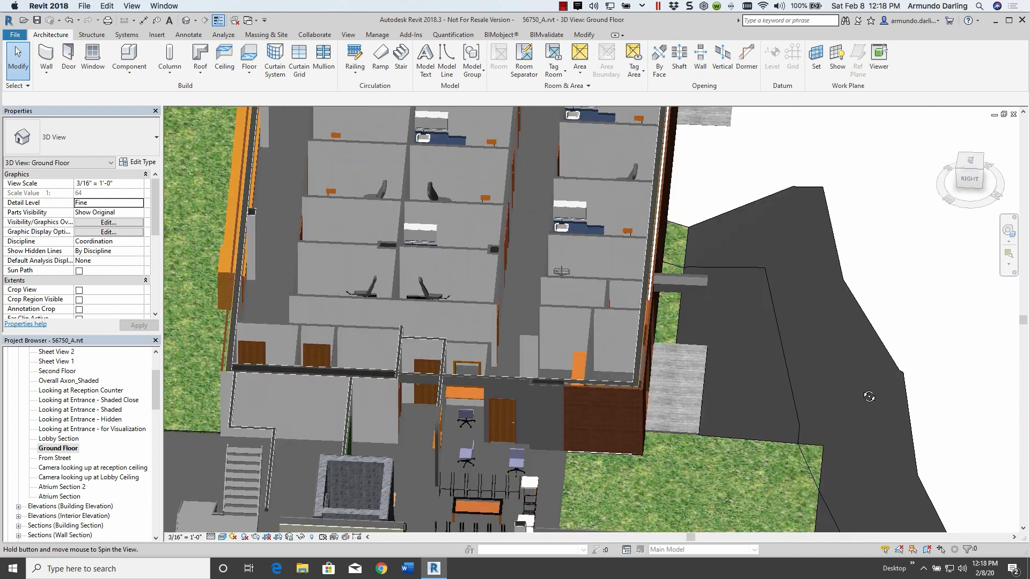
{"action": "left_click_drag", "start_coordinate": [869, 396], "coordinate": [781, 467]}
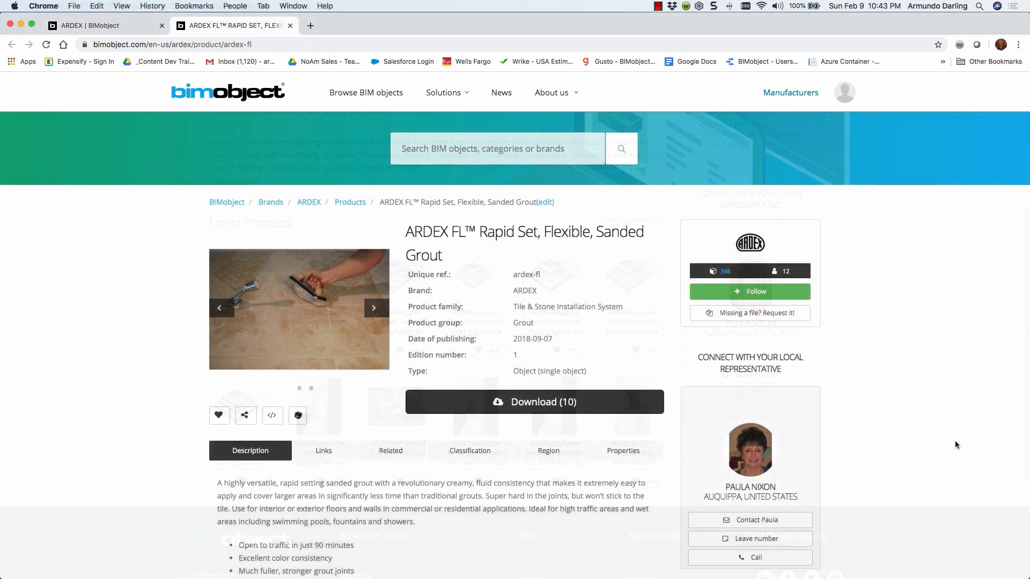
Show ARDEX FL's reference links and open its manufacturer page in a new tab.
{"action": "left_click", "coordinate": [322, 451]}
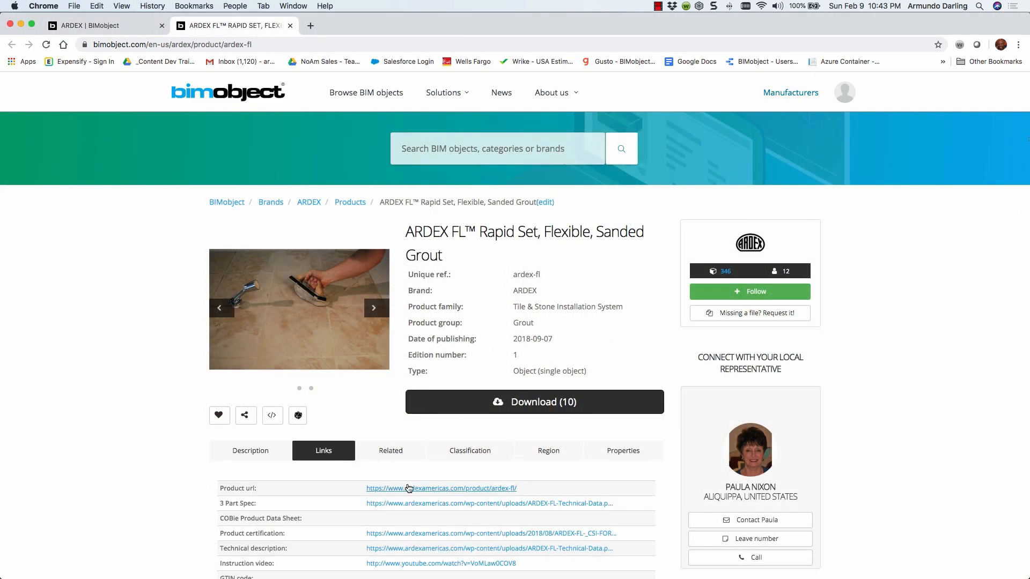
{"action": "left_click", "coordinate": [440, 488]}
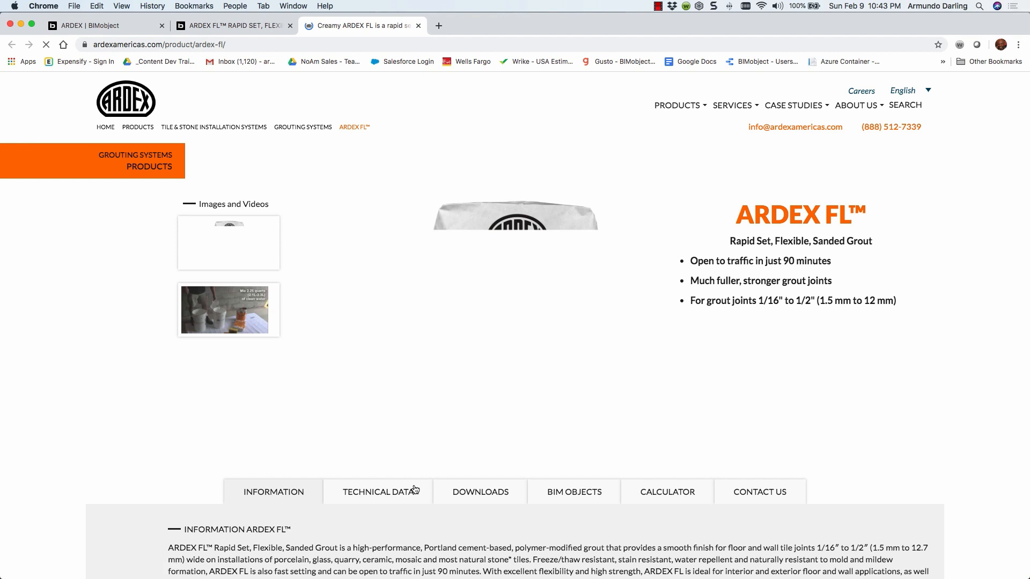
{"action": "left_click", "coordinate": [233, 25]}
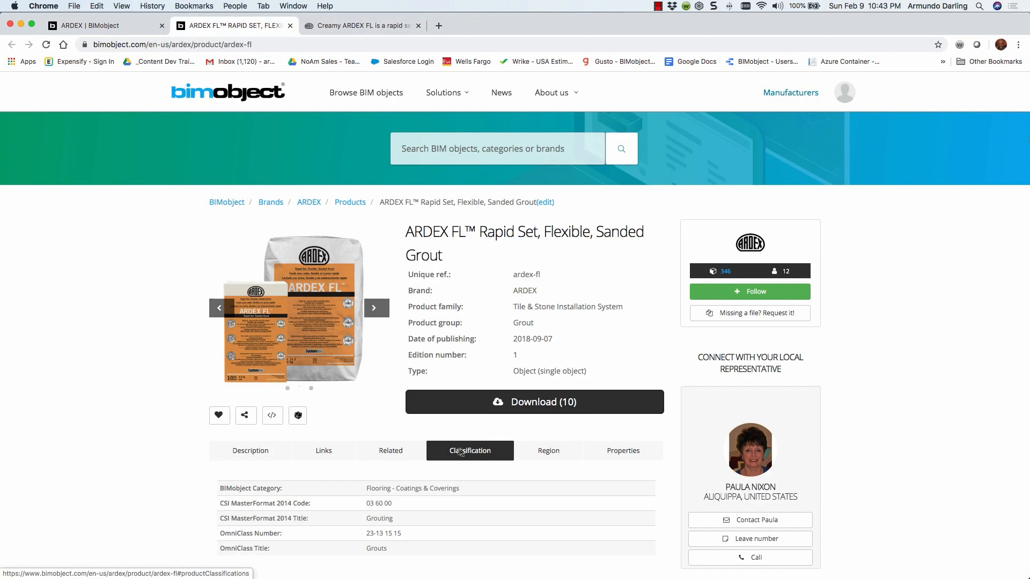
Review the product's available regions and property details on BIMobject.
{"action": "left_click", "coordinate": [548, 451]}
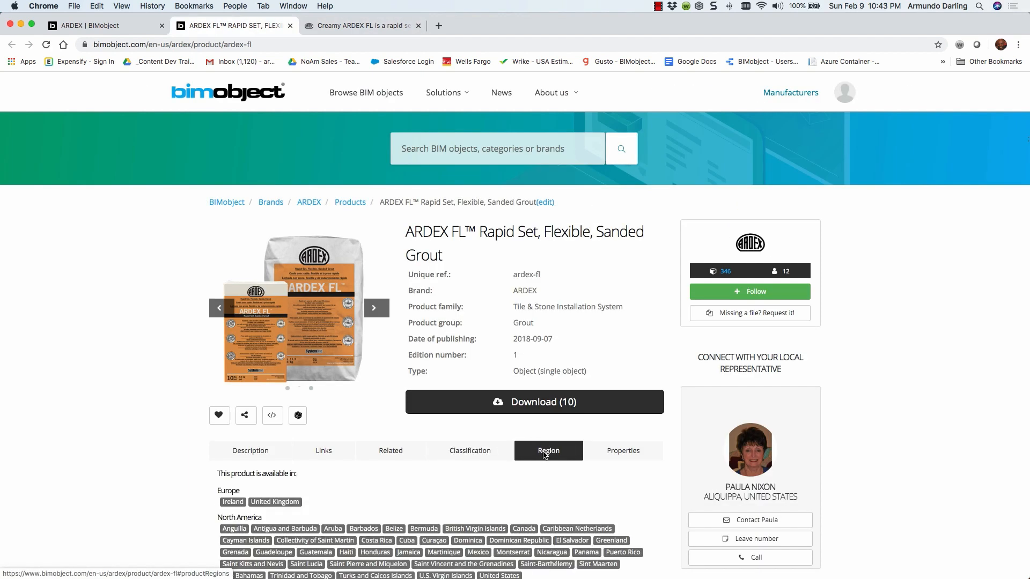
{"action": "left_click", "coordinate": [622, 451]}
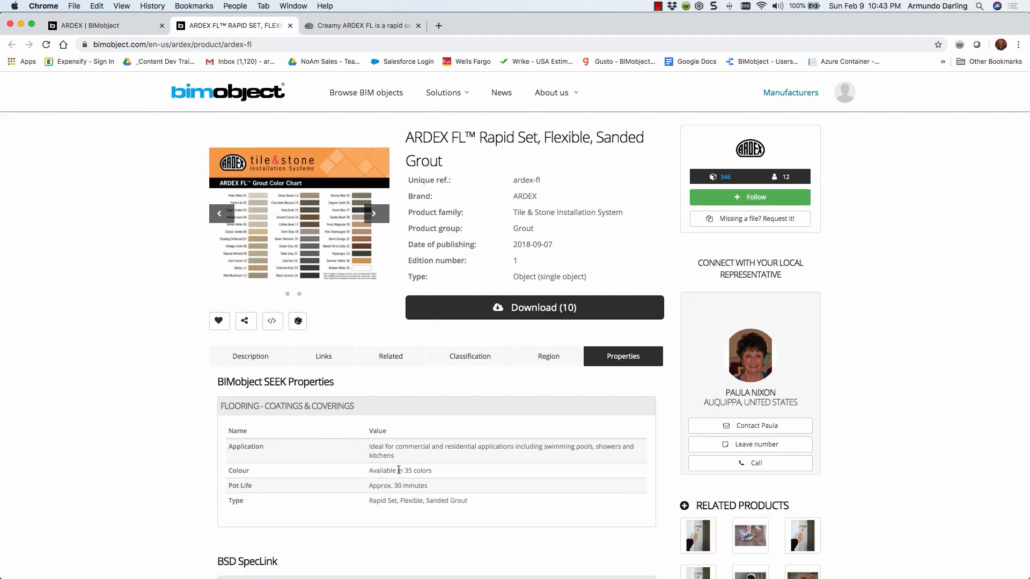
{"action": "scroll", "scroll_direction": "down", "scroll_amount": 3}
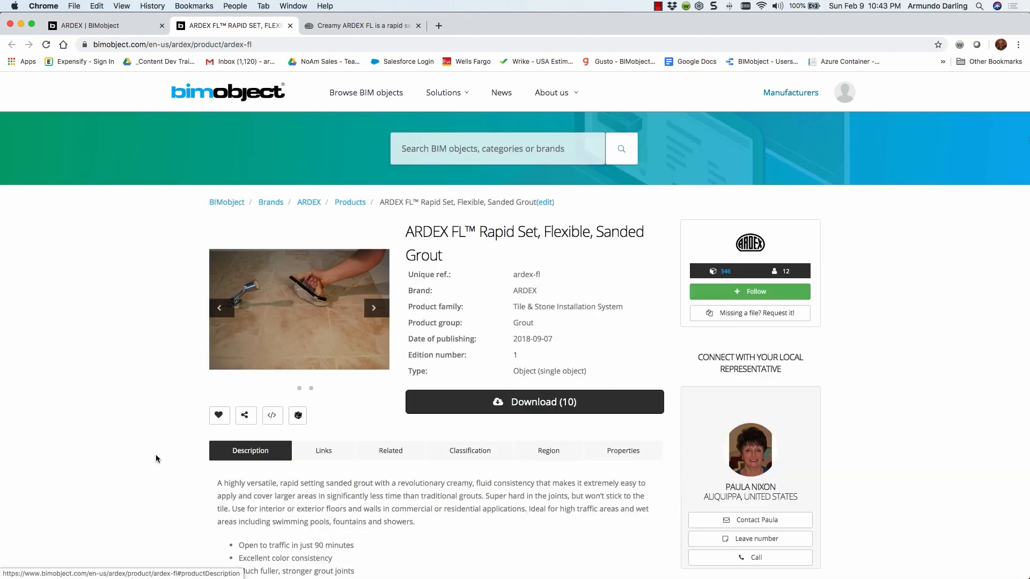
{"action": "mouse_move", "coordinate": [654, 561]}
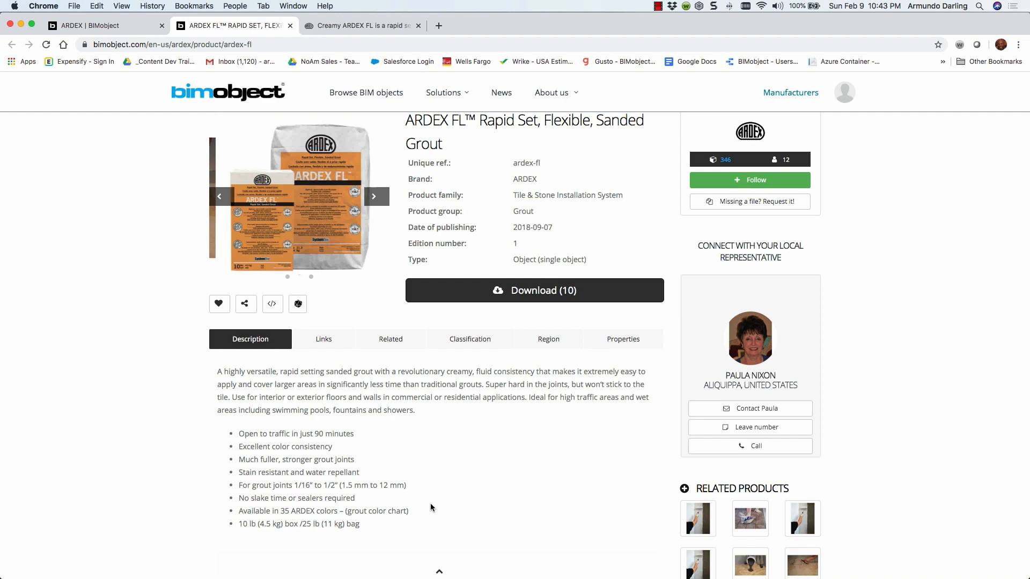
{"action": "left_click", "coordinate": [377, 197]}
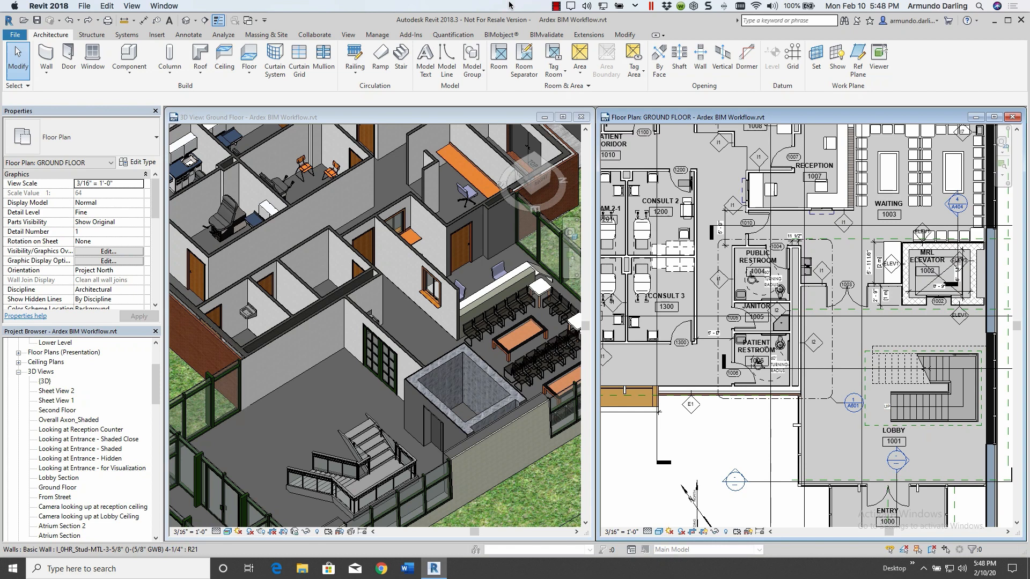
Switch to the BIMobject® ribbon in the Ardex BIM Workflow project.
{"action": "left_click", "coordinate": [501, 35]}
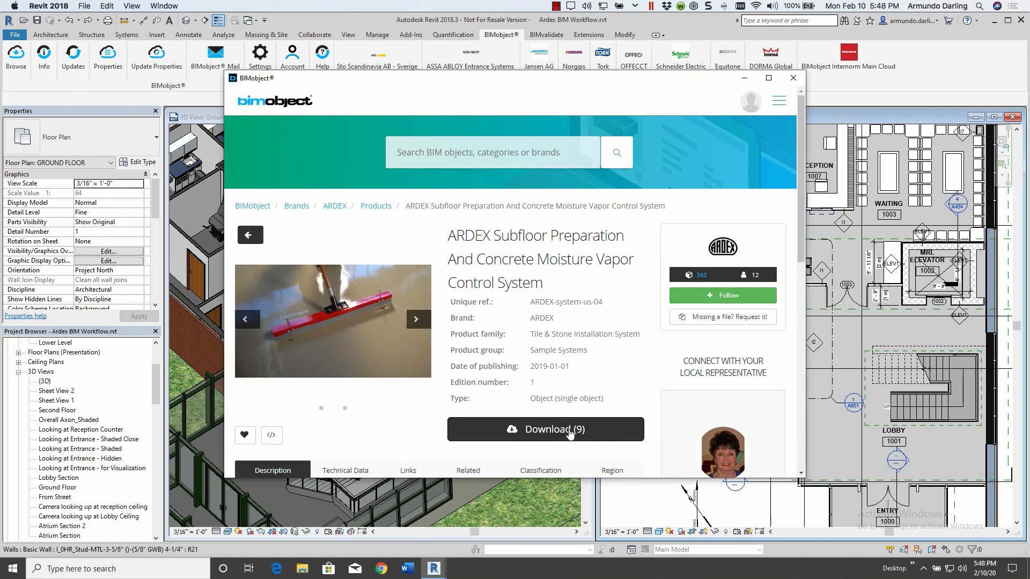
Download the first Revit file from the subfloor system's nine downloads.
{"action": "left_click", "coordinate": [544, 429]}
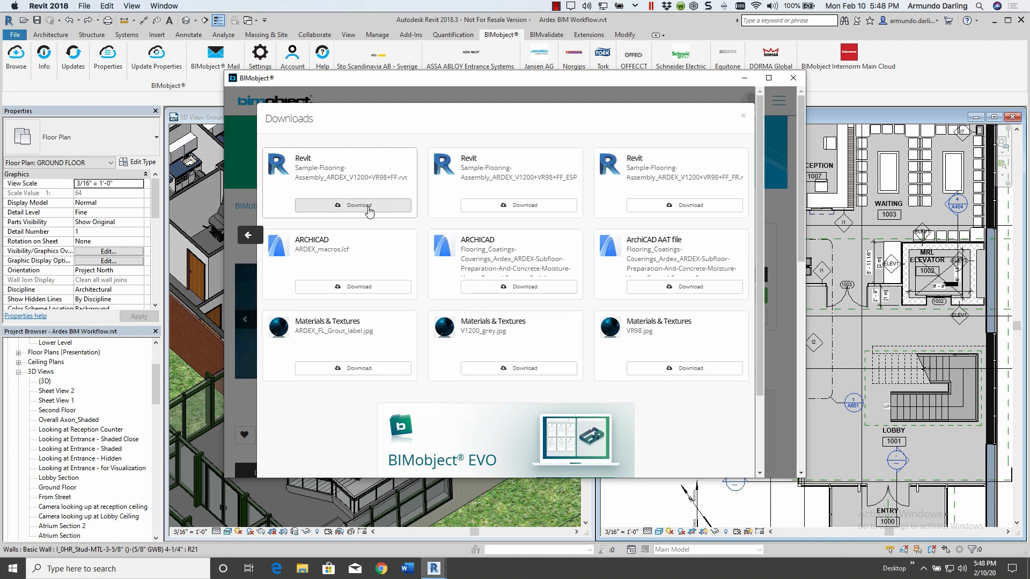
{"action": "left_click", "coordinate": [793, 77]}
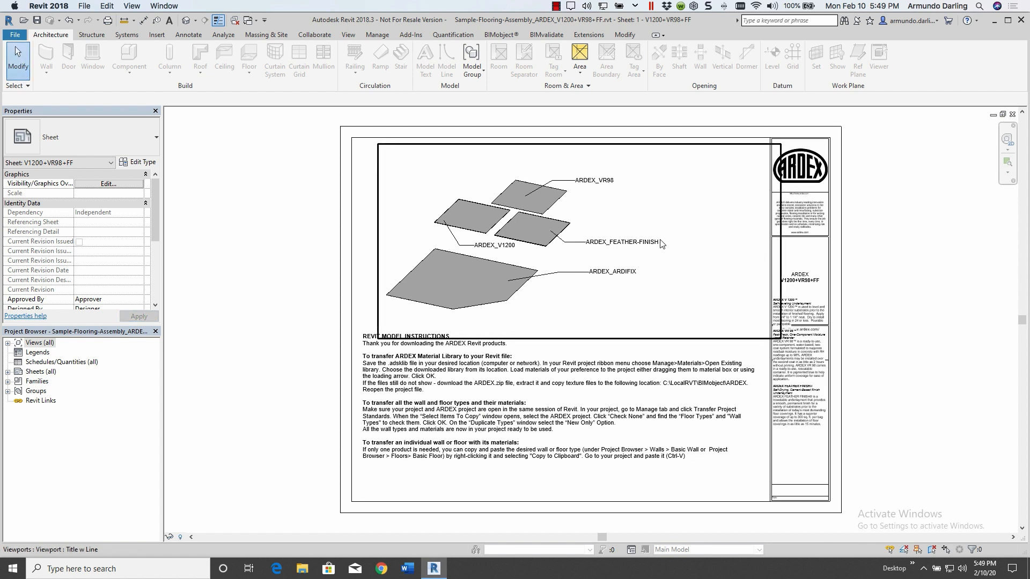
{"action": "mouse_move", "coordinate": [506, 254]}
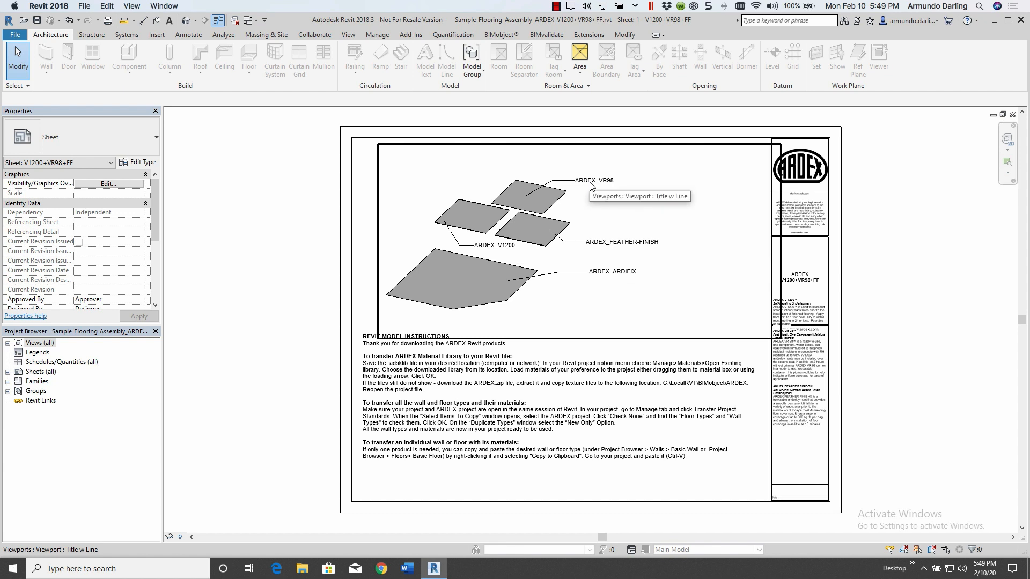
{"action": "mouse_move", "coordinate": [611, 279]}
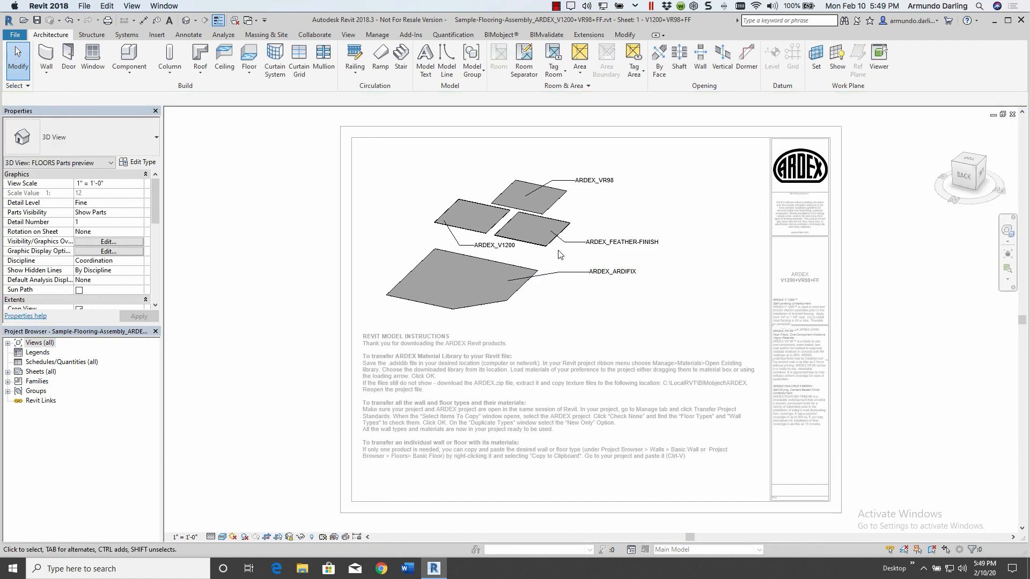
Open Sample-Flooring-Assembly_ARDEX_V1200+VR98+FF.rvt and view its floor parts 3D view.
{"action": "left_click", "coordinate": [538, 227]}
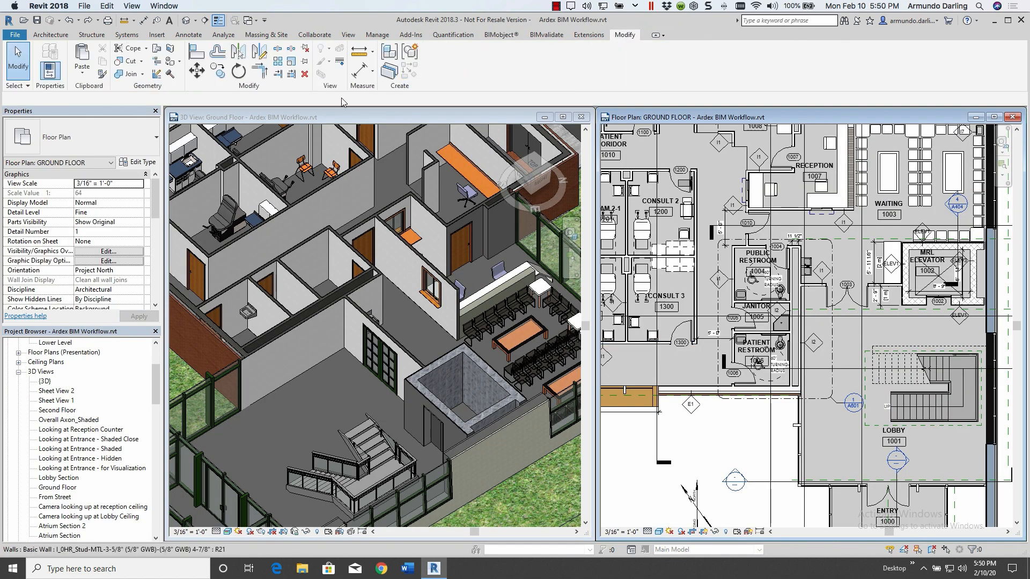
Show the Paste dropdown's placement options in the ground floor plan.
{"action": "left_click", "coordinate": [82, 59]}
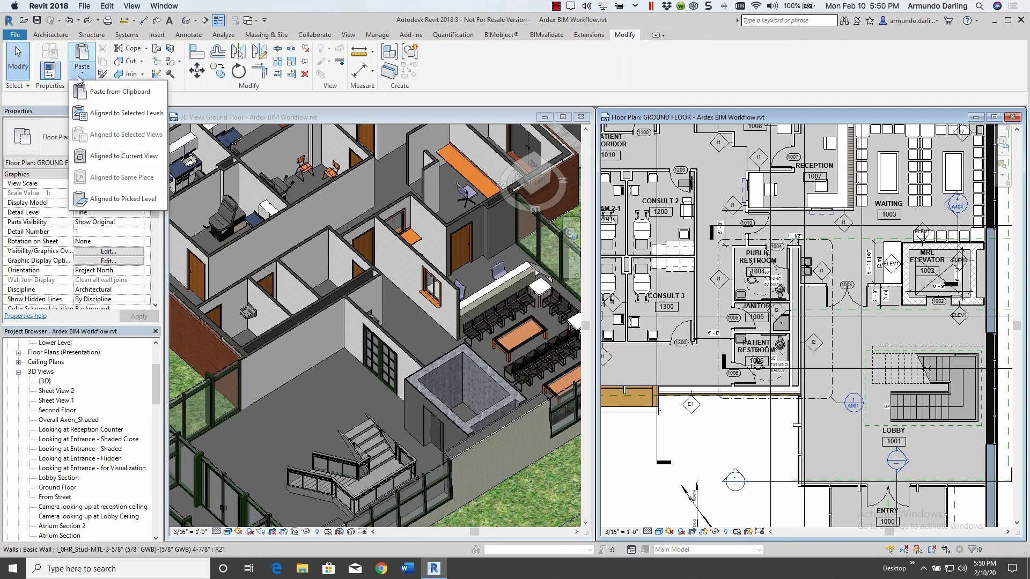
{"action": "mouse_move", "coordinate": [118, 91]}
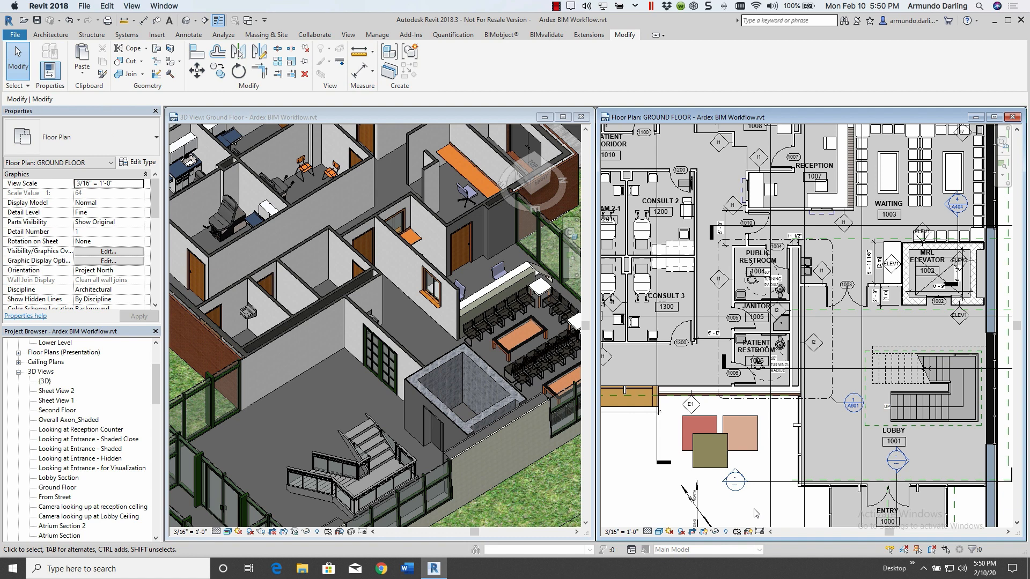
{"action": "mouse_move", "coordinate": [755, 471]}
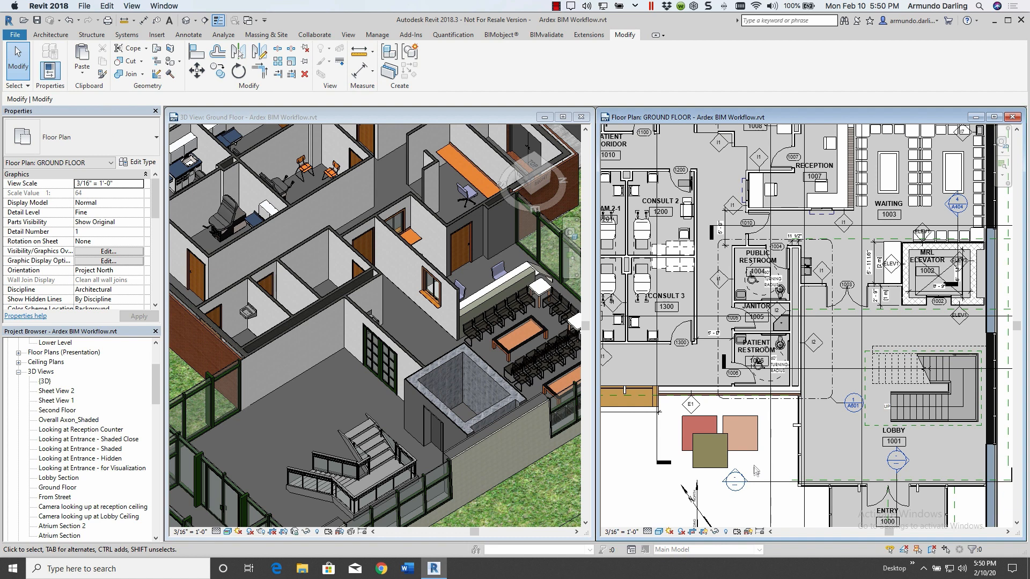
Select the three pasted sample floor squares and delete them.
{"action": "left_click", "coordinate": [703, 433]}
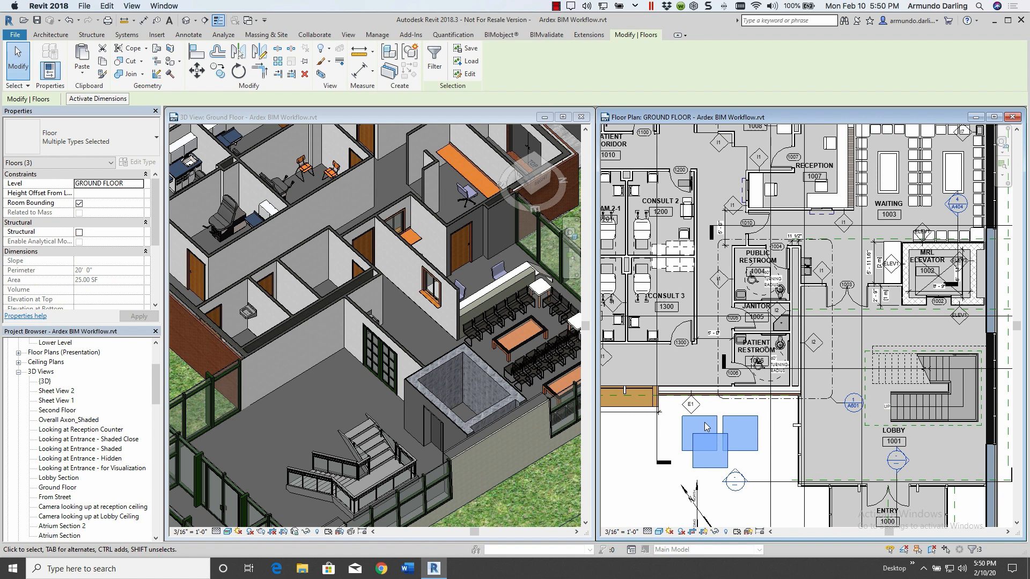
{"action": "left_click", "coordinate": [715, 432]}
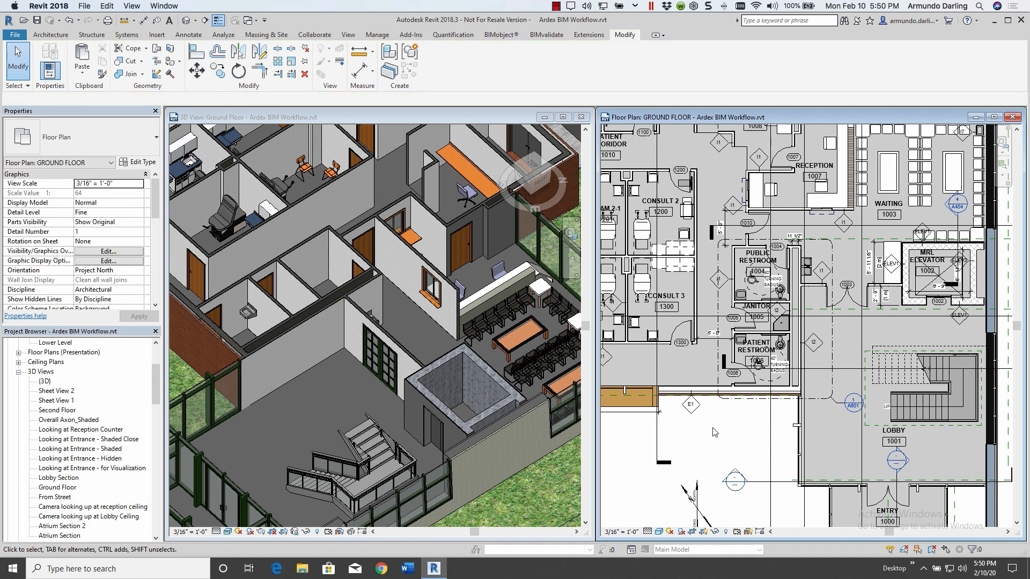
{"action": "left_click", "coordinate": [377, 34]}
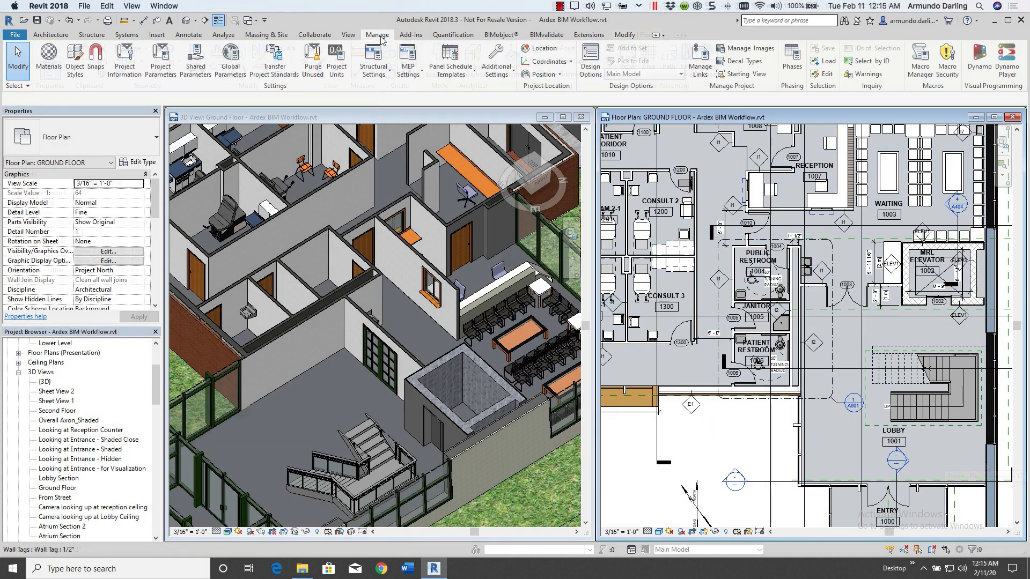
Transfer only Floor Types from the sample flooring file, adding new types only.
{"action": "left_click", "coordinate": [274, 59]}
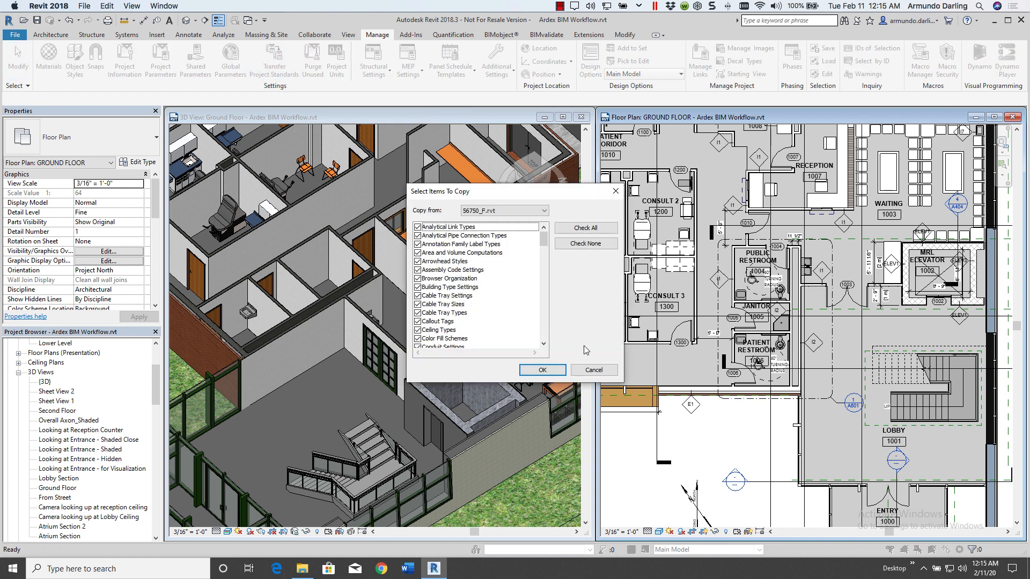
{"action": "left_click", "coordinate": [503, 210]}
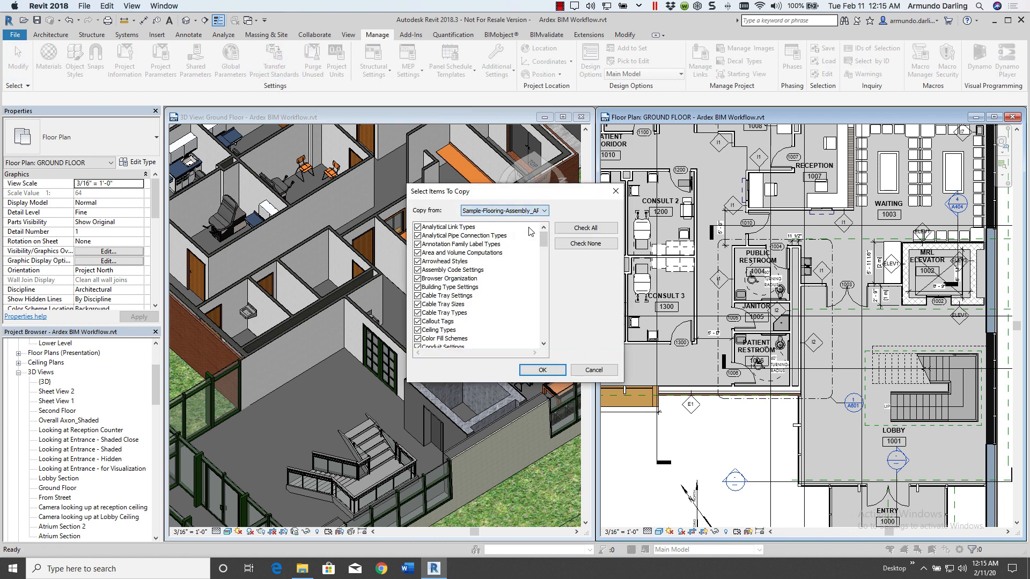
{"action": "left_click", "coordinate": [584, 243]}
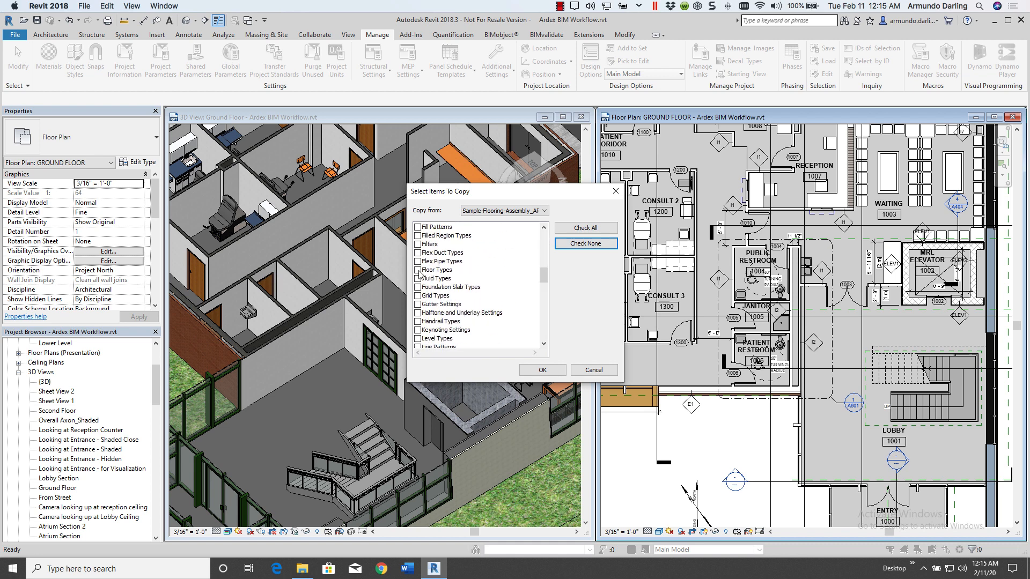
{"action": "left_click", "coordinate": [541, 370]}
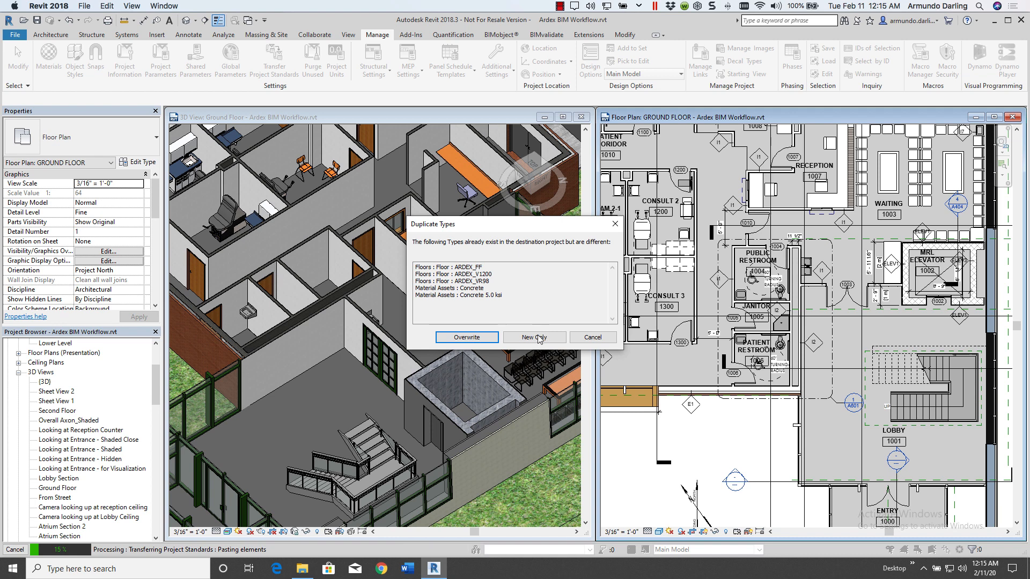
{"action": "left_click", "coordinate": [534, 337]}
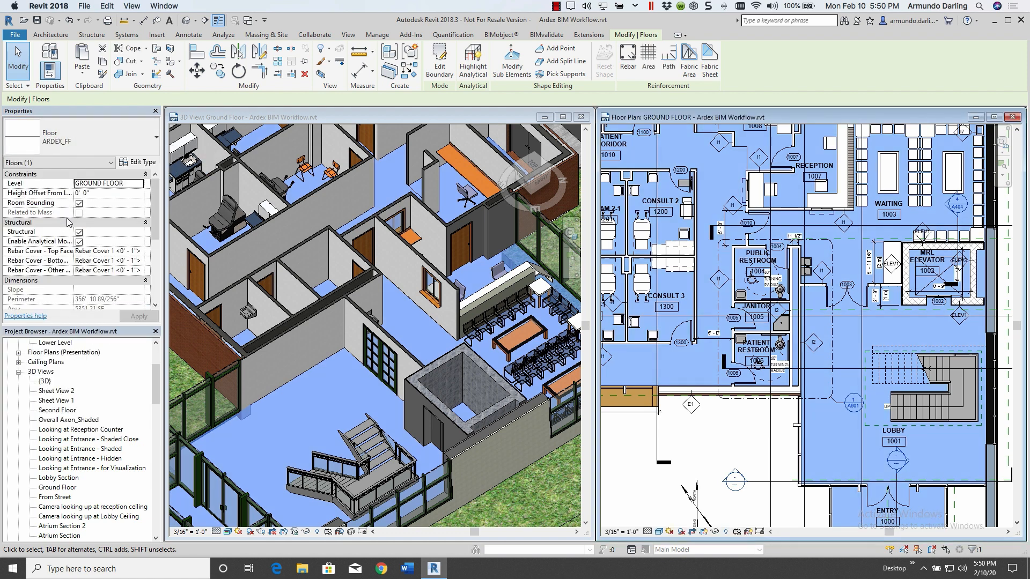
{"action": "mouse_move", "coordinate": [144, 162]}
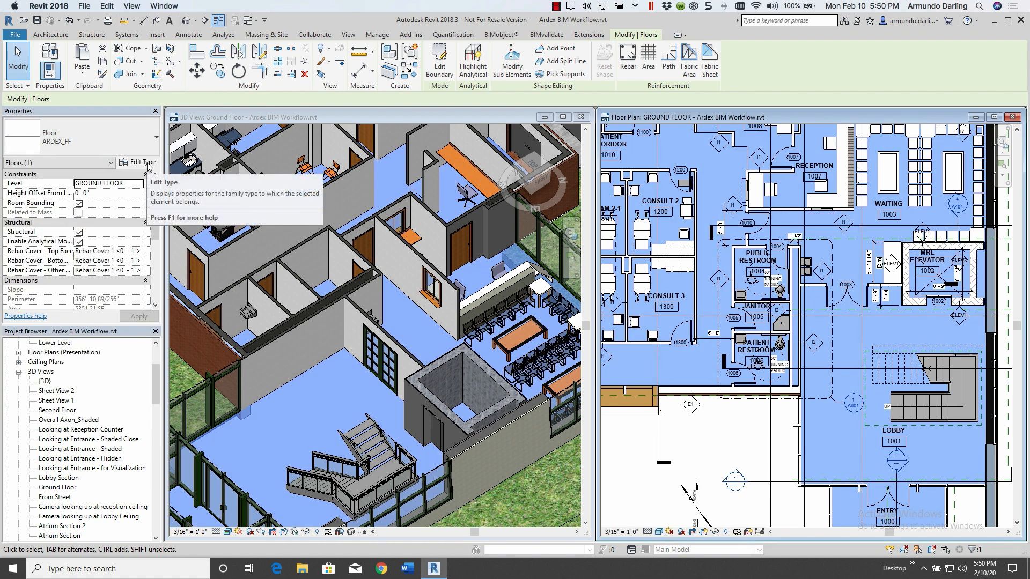
Show ARDEX_FF's type properties, including its Feather Finish material and manufacturer details.
{"action": "left_click", "coordinate": [139, 162]}
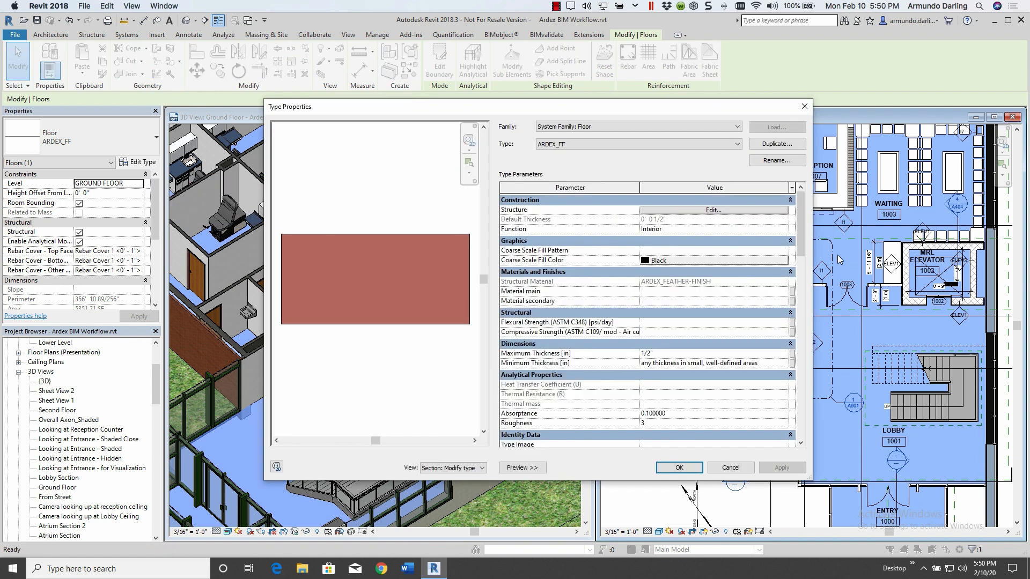
{"action": "scroll", "scroll_direction": "down", "scroll_amount": 3}
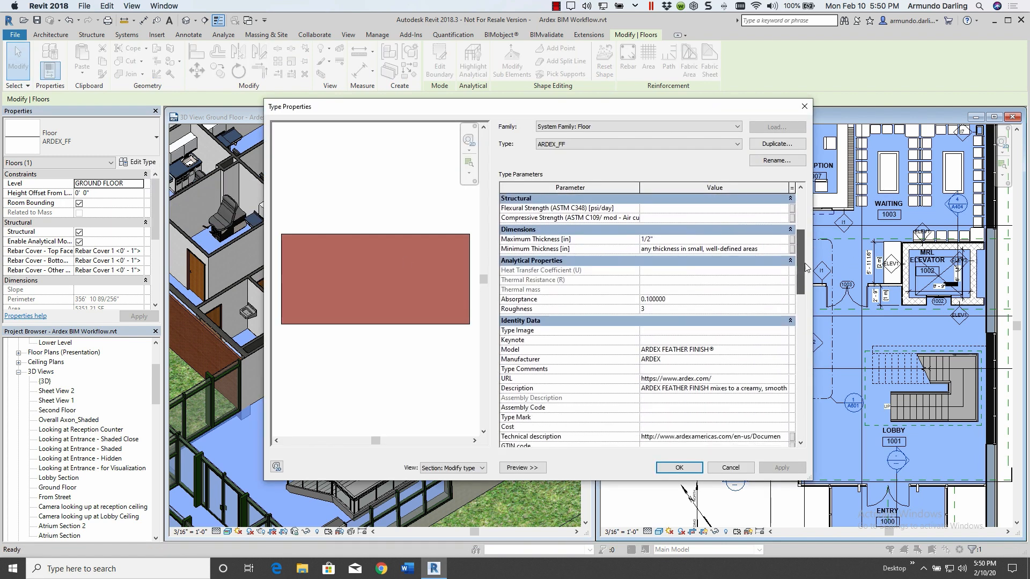
{"action": "scroll", "scroll_direction": "down", "scroll_amount": 3}
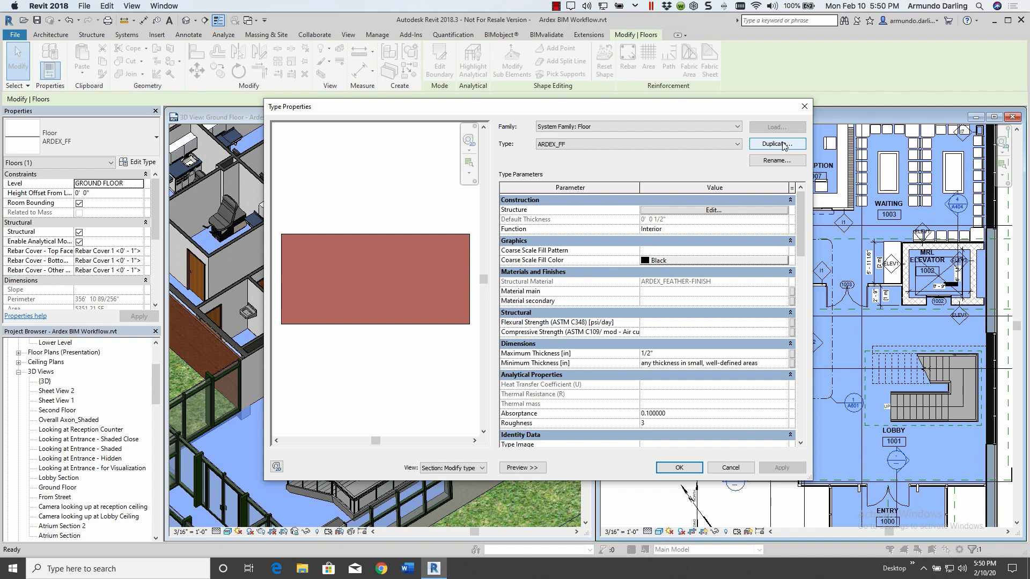
Duplicate the floor type as ARDEX_V1200+VR98+FF+ARDIFIX and edit its structure layers.
{"action": "left_click", "coordinate": [777, 143]}
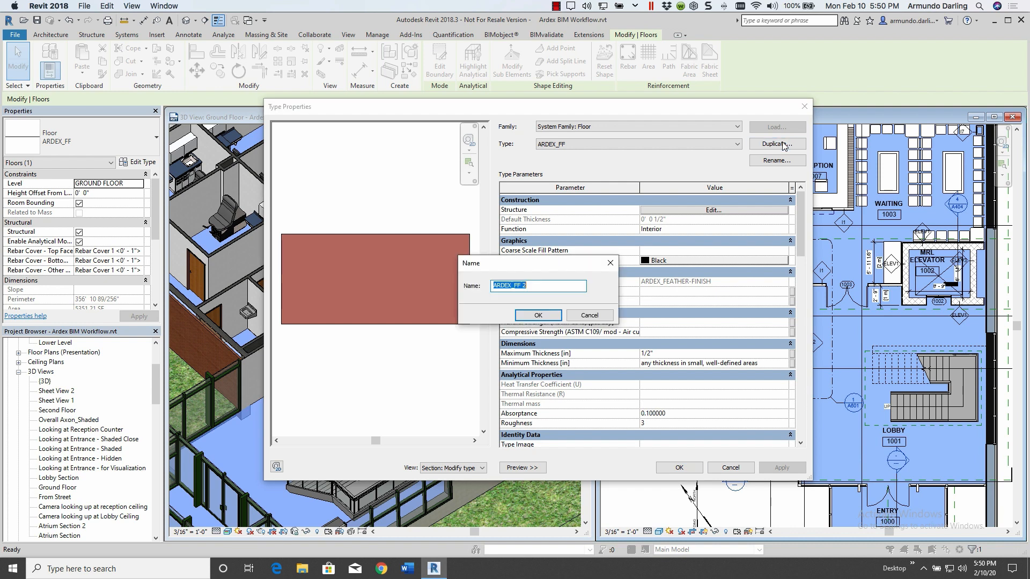
{"action": "type", "text": "ARDEX_V1200+VR98+FF+ARDIFIX"}
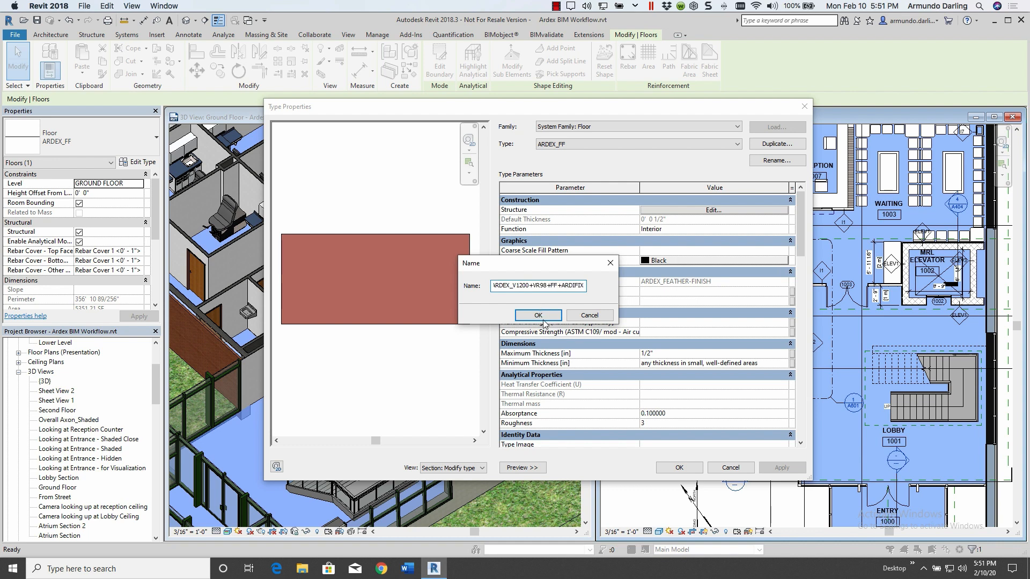
{"action": "left_click", "coordinate": [537, 316]}
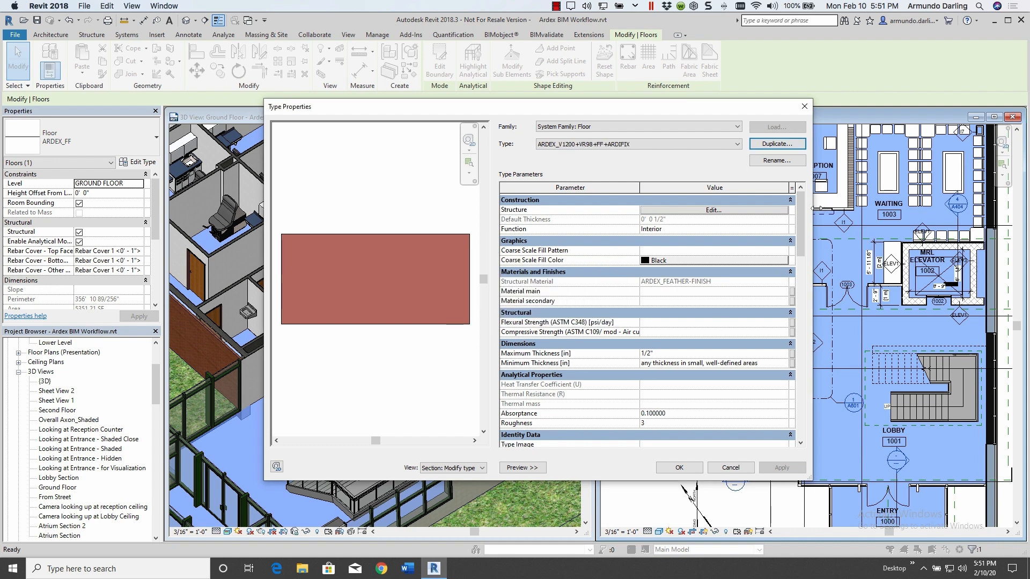
{"action": "left_click", "coordinate": [714, 209]}
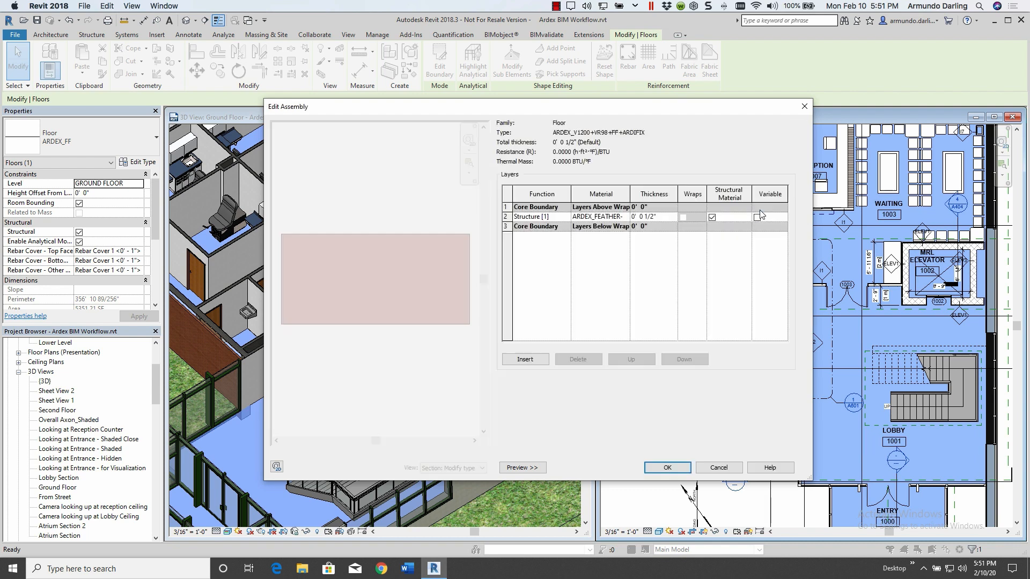
Insert a 1 1/4" ARDEX_V1200 layer below the feather finish and set the layers' functions to Finish.
{"action": "left_click", "coordinate": [525, 359]}
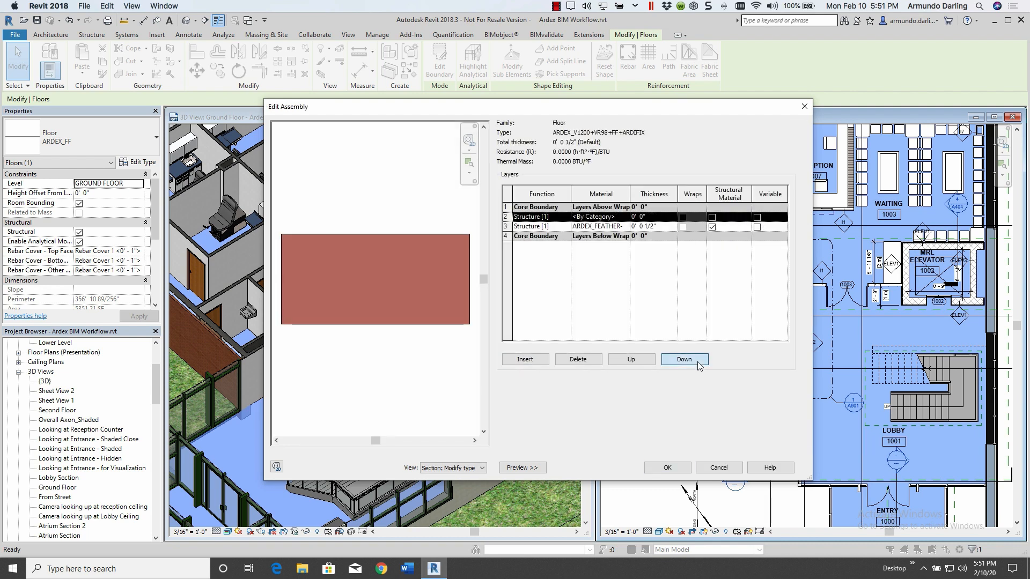
{"action": "left_click", "coordinate": [684, 360]}
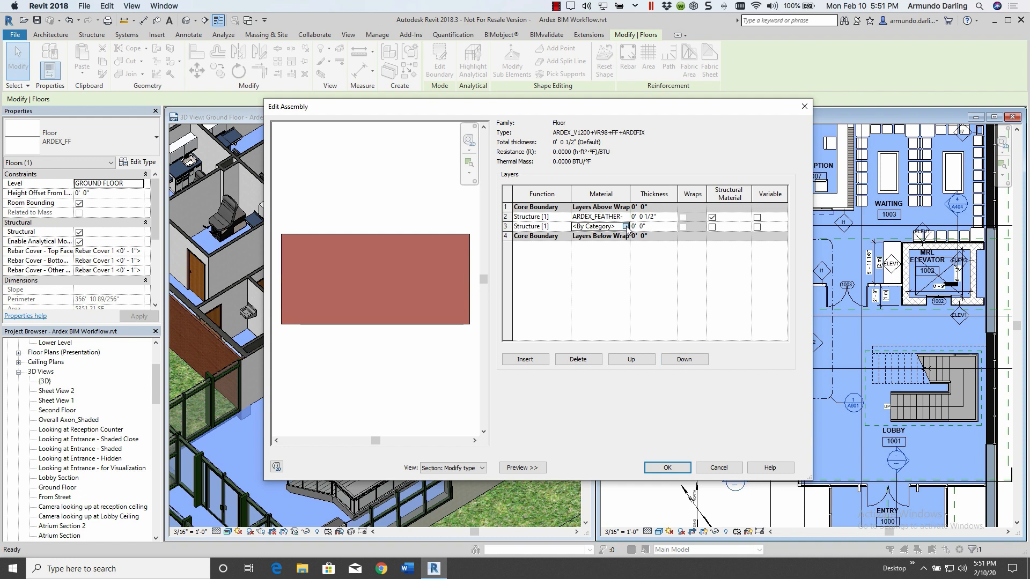
{"action": "left_click", "coordinate": [626, 226]}
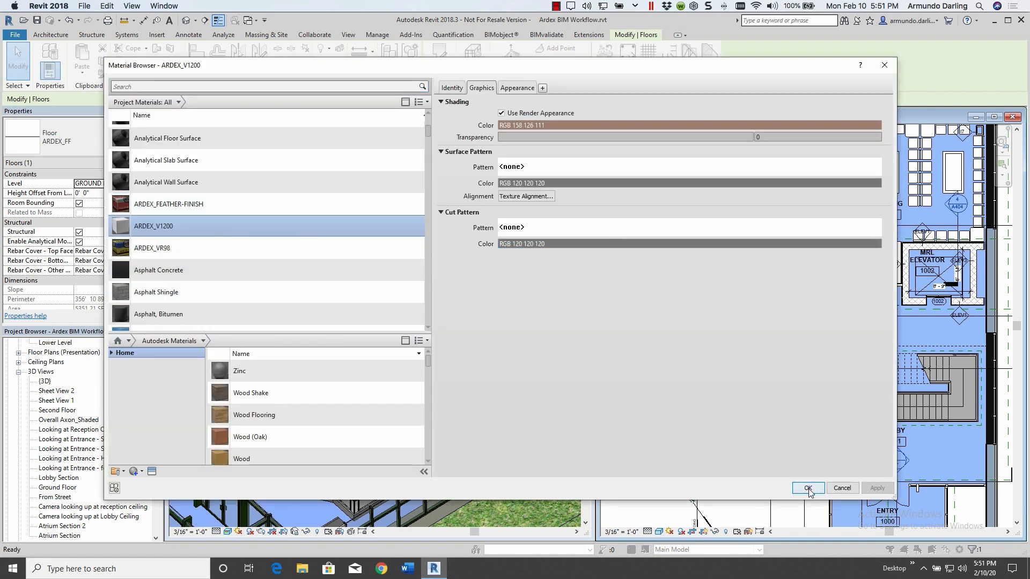
{"action": "left_click", "coordinate": [808, 488]}
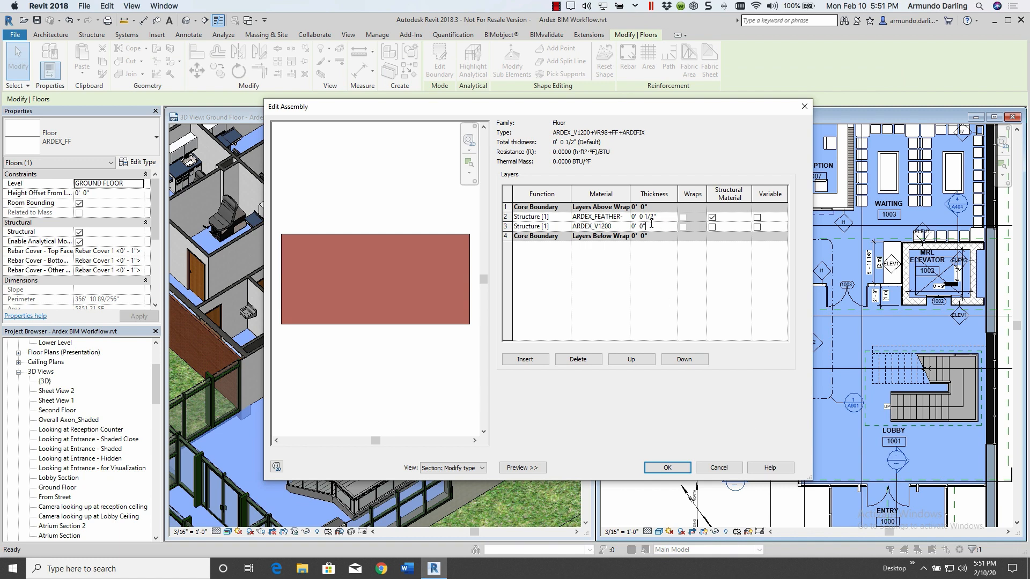
{"action": "double_click", "coordinate": [638, 226]}
{"action": "type", "text": "1 1/4"}
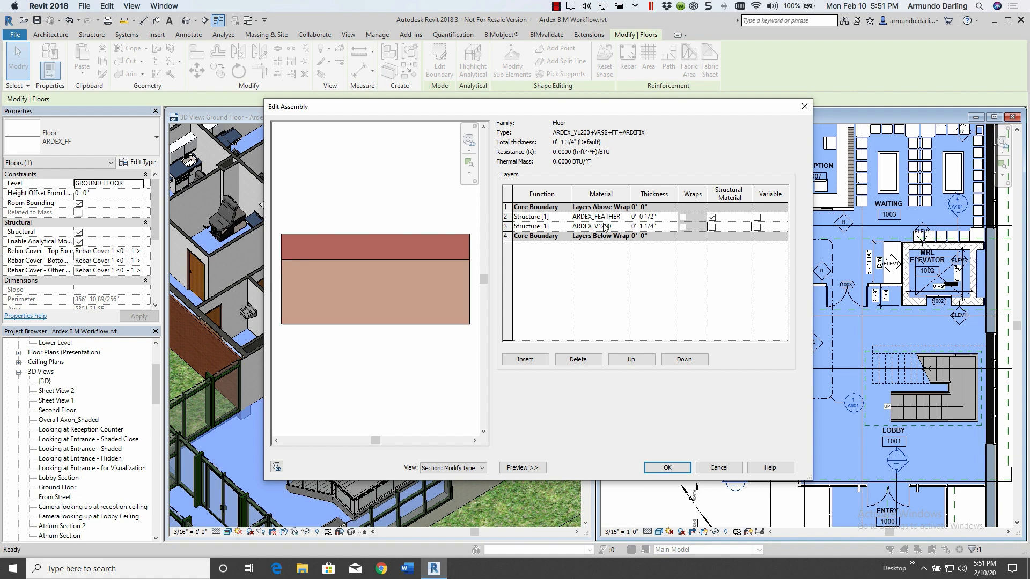
{"action": "left_click", "coordinate": [524, 359]}
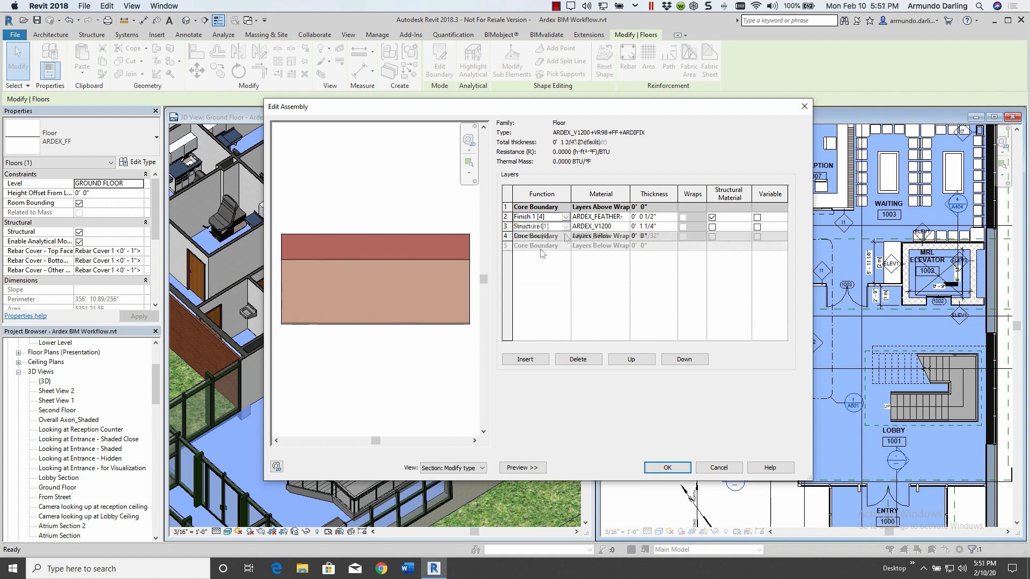
{"action": "left_click", "coordinate": [525, 359]}
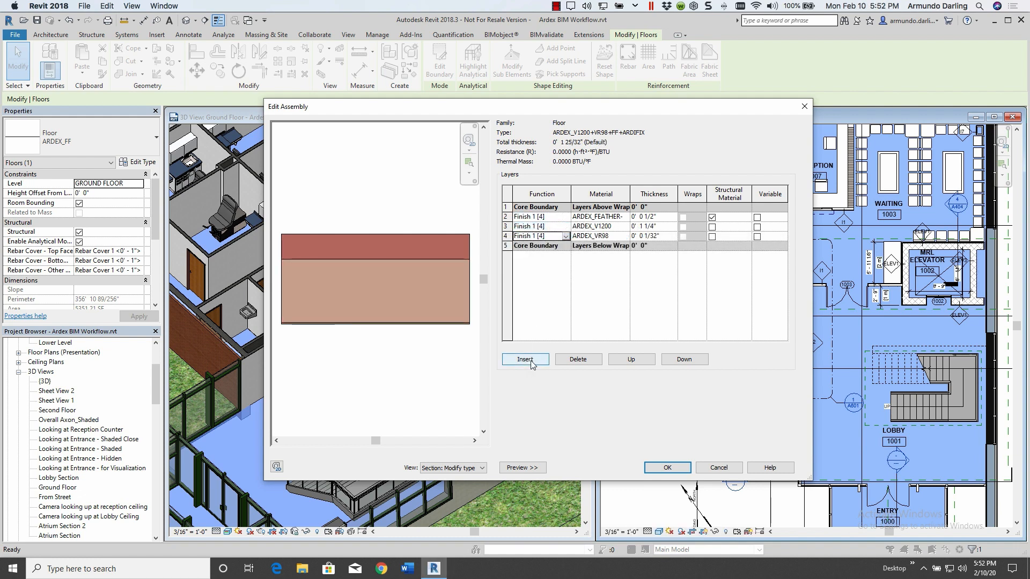
Add a 1/8" ARDEX_ARDIFIX layer and a 10" substrate layer below it, then OK the assembly.
{"action": "left_click", "coordinate": [524, 359]}
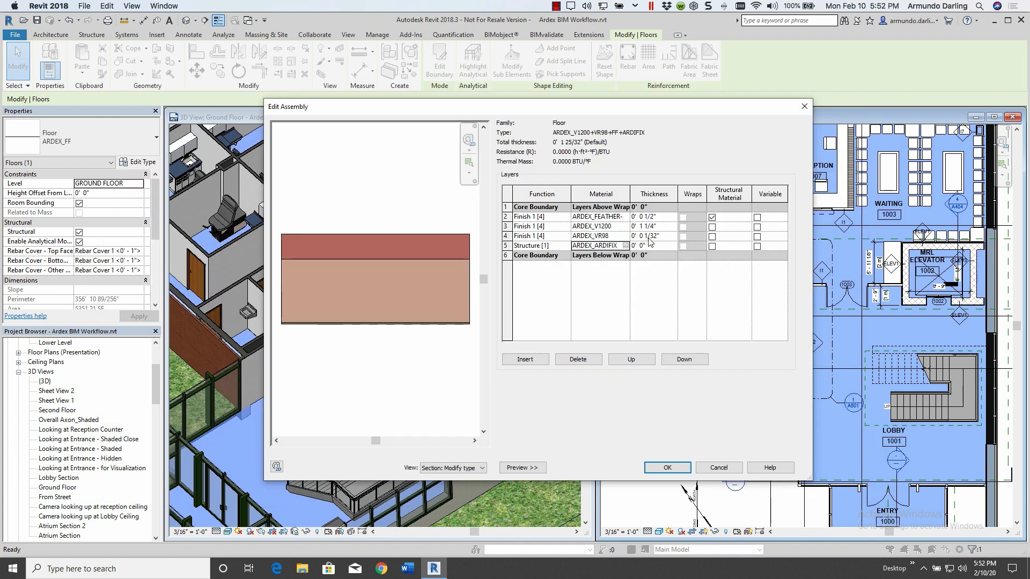
{"action": "left_click", "coordinate": [652, 245]}
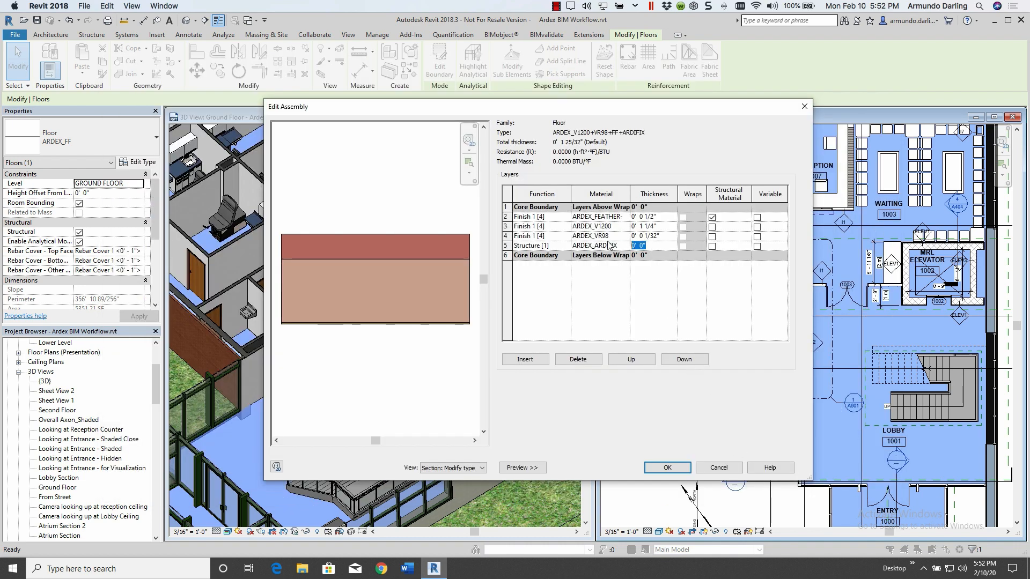
{"action": "type", "text": "1/8"}
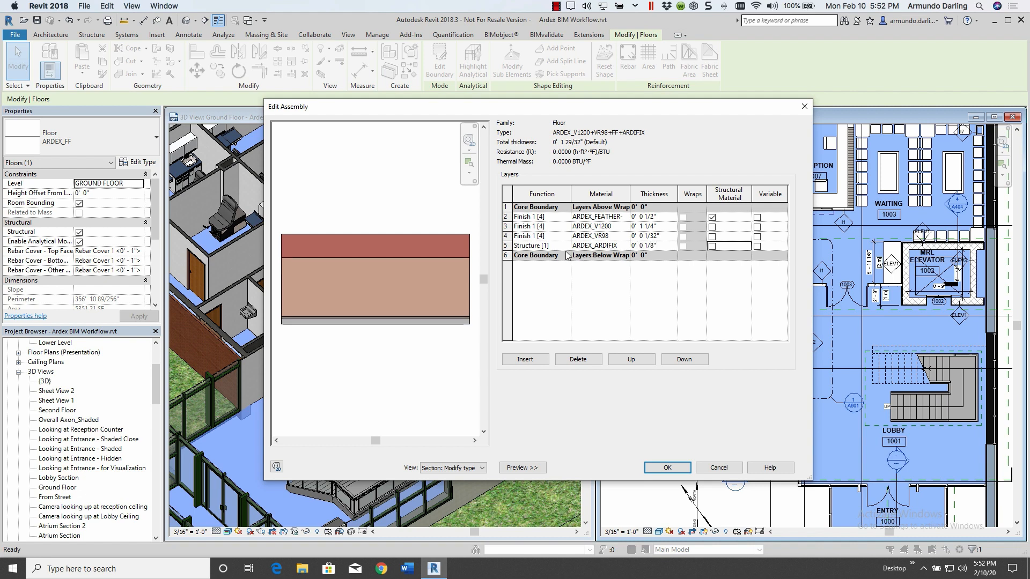
{"action": "left_click", "coordinate": [564, 245]}
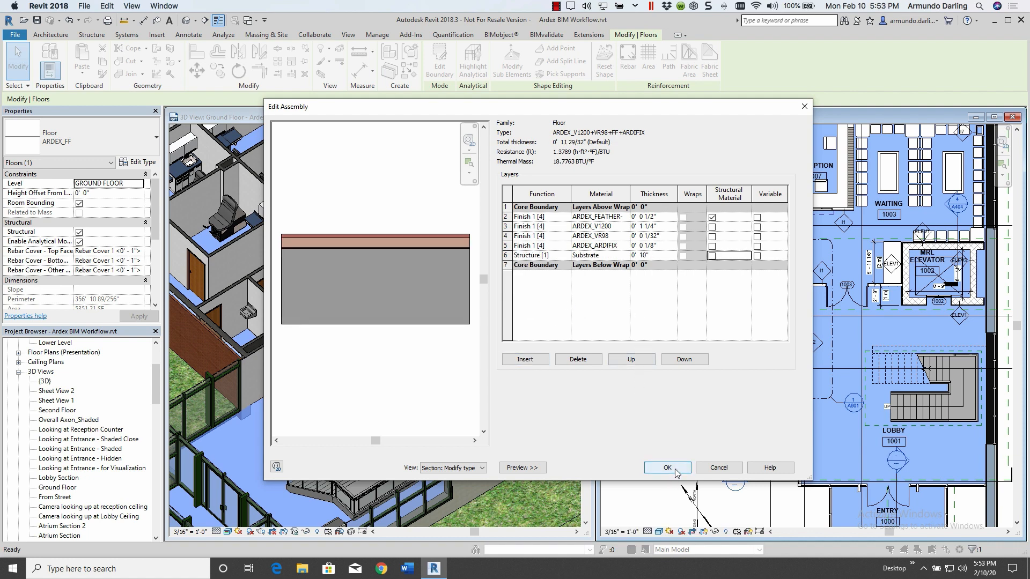
{"action": "left_click", "coordinate": [666, 468]}
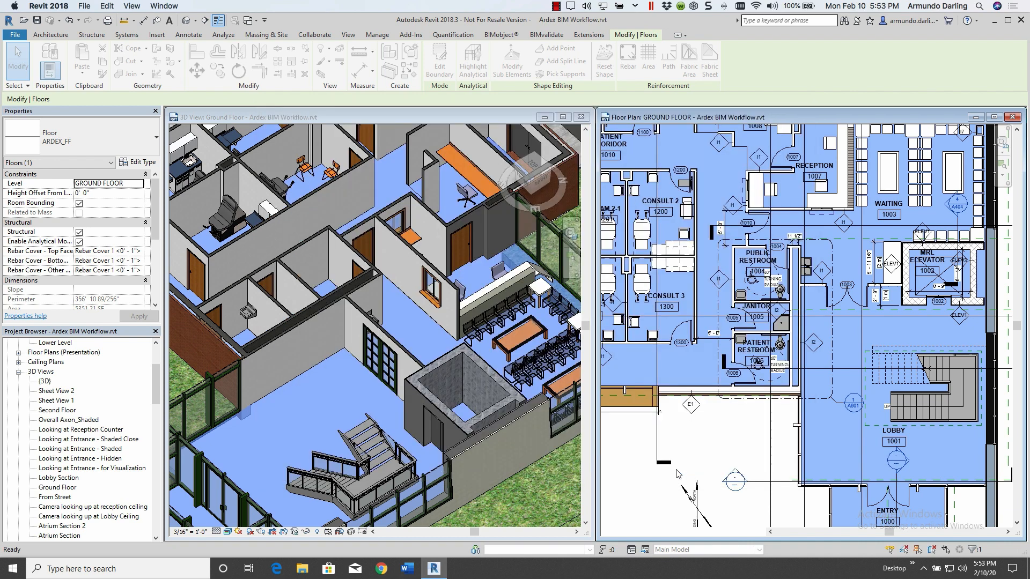